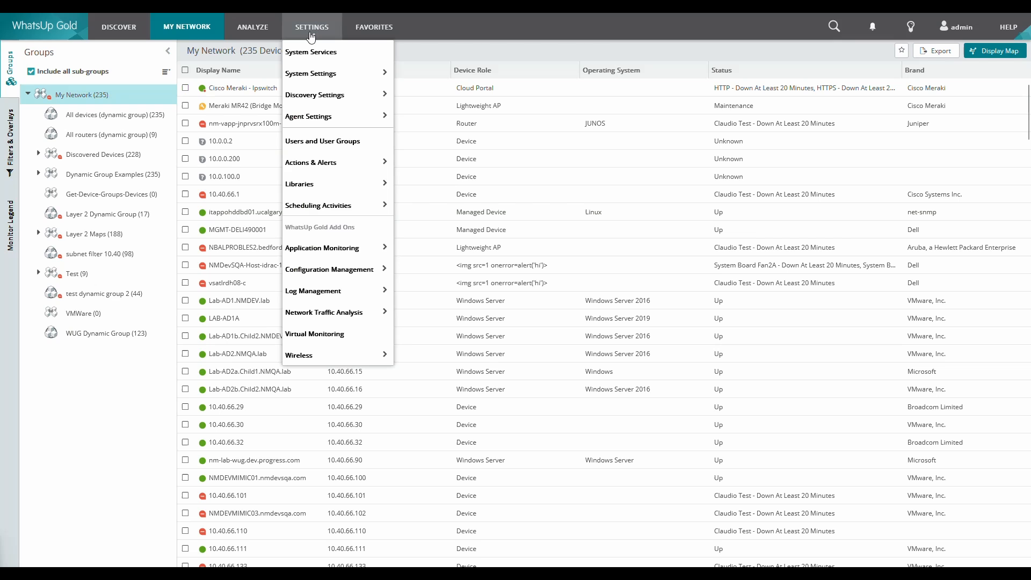
Step: Start a new active monitor of type SNMP Table Monitor (template) from the Monitors Library
{"action": "left_click", "coordinate": [445, 229]}
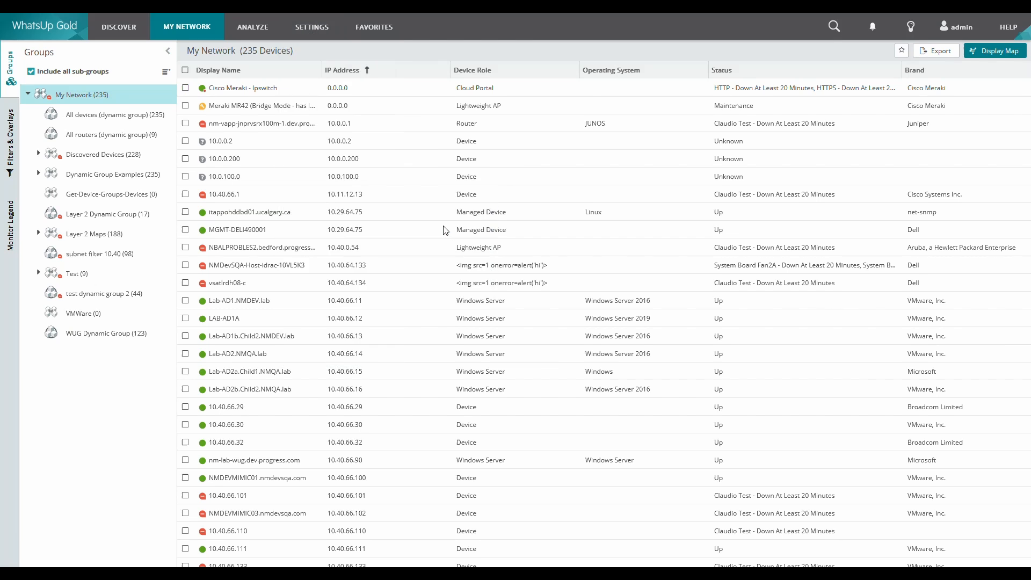
{"action": "left_click", "coordinate": [63, 75]}
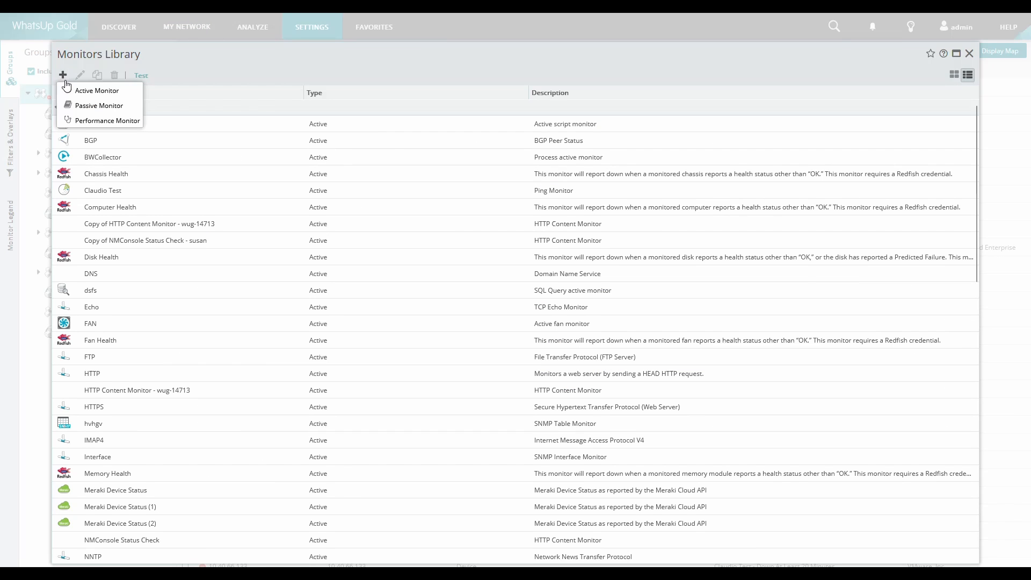
{"action": "left_click", "coordinate": [97, 90]}
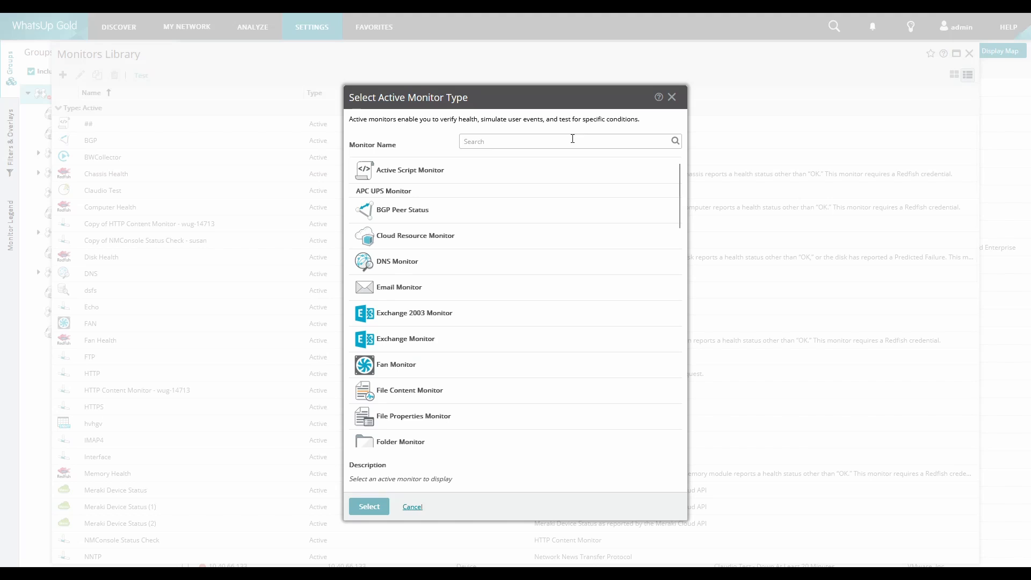
{"action": "type", "text": "snmp"}
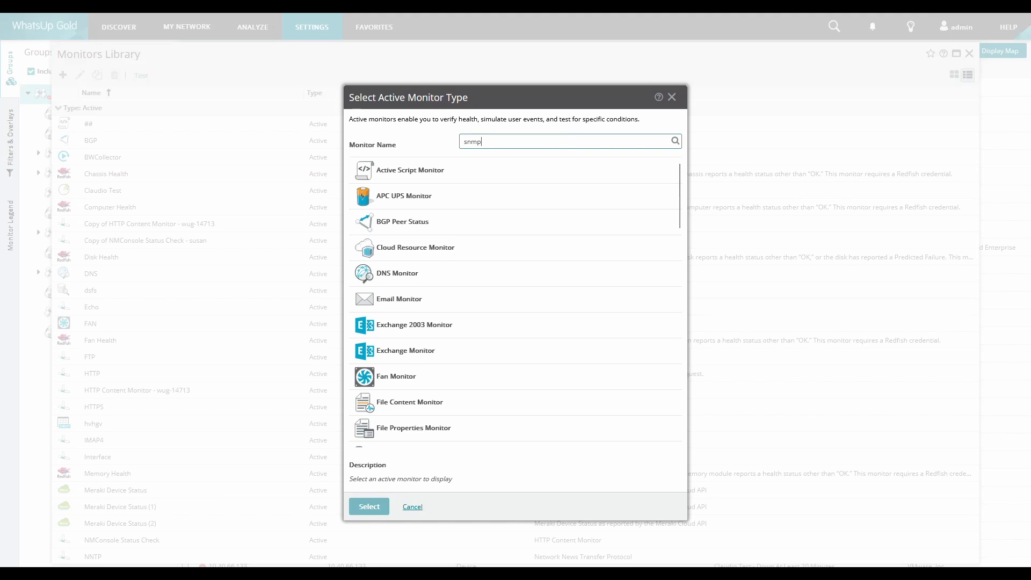
{"action": "type", "text": "snmp"}
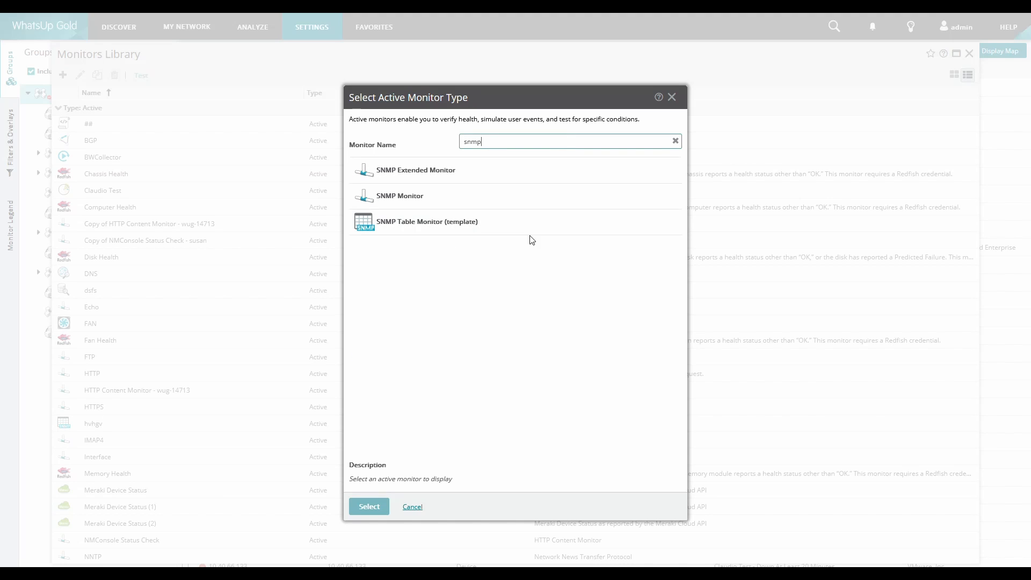
{"action": "left_click", "coordinate": [426, 222]}
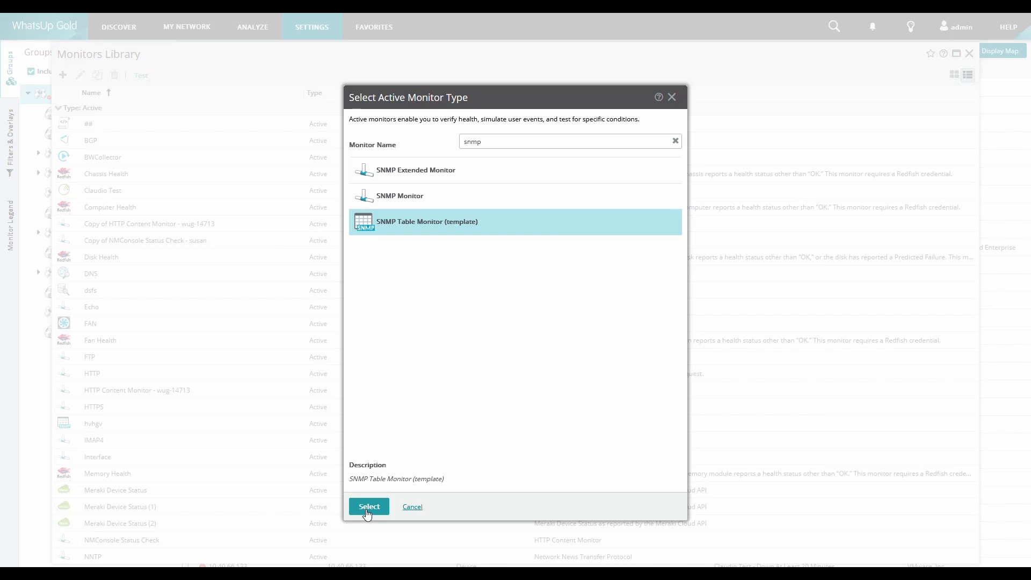
{"action": "left_click", "coordinate": [369, 506]}
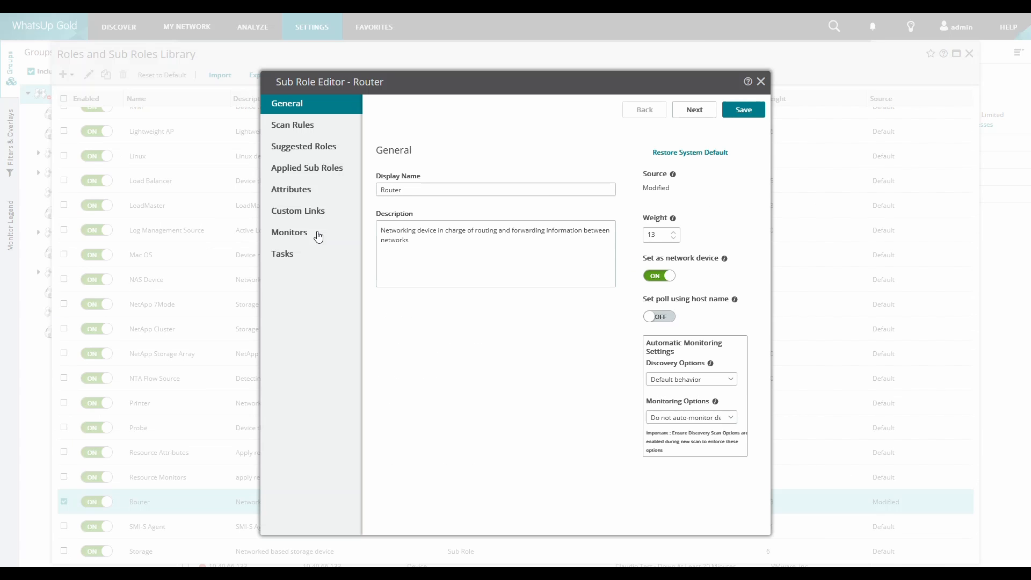
Step: Add SNMP Table Monitor Test to the Router sub role's monitors and confirm
{"action": "left_click", "coordinate": [290, 232]}
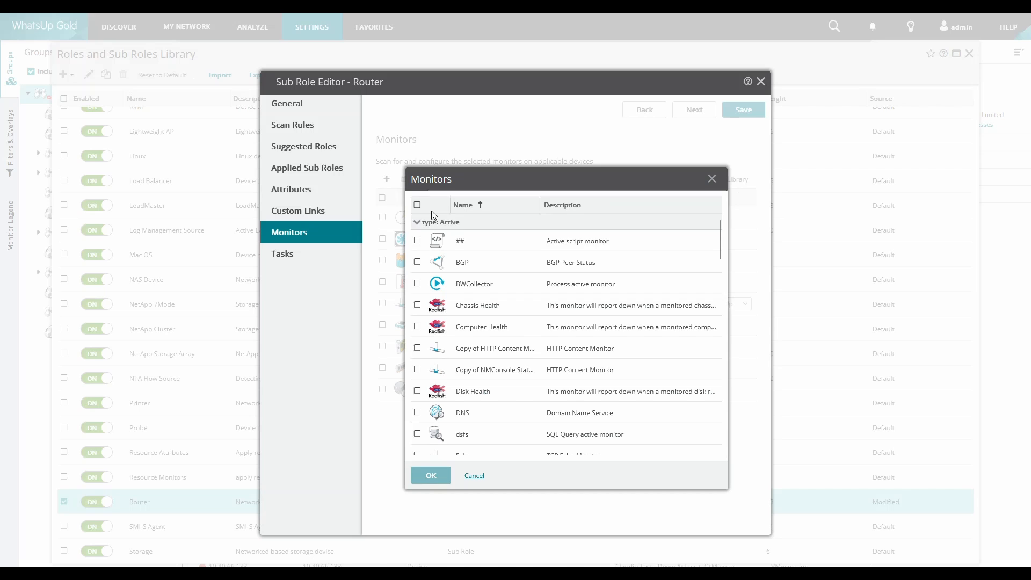
{"action": "scroll", "scroll_direction": "down", "scroll_amount": 3}
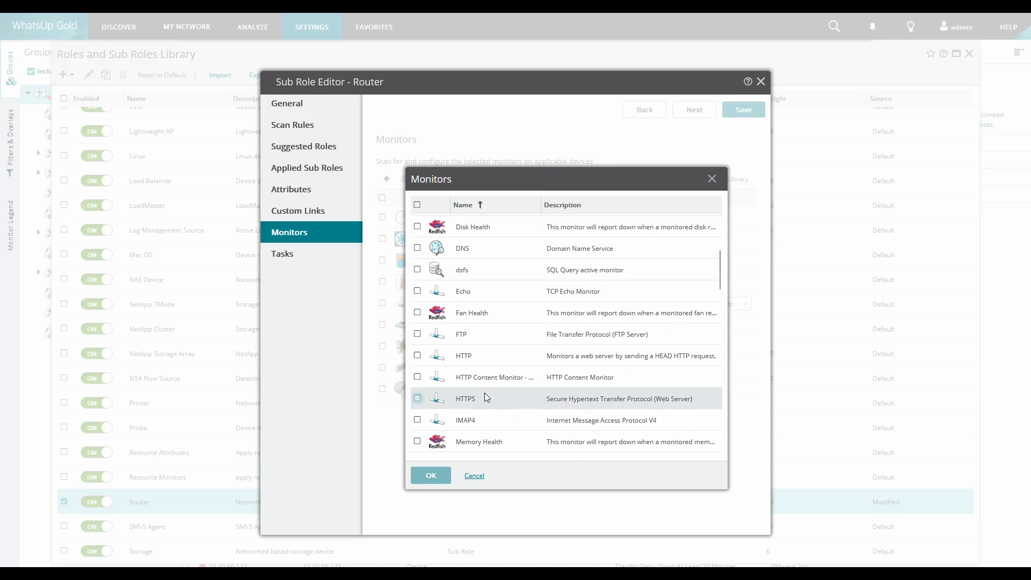
{"action": "scroll", "scroll_direction": "down", "scroll_amount": 3}
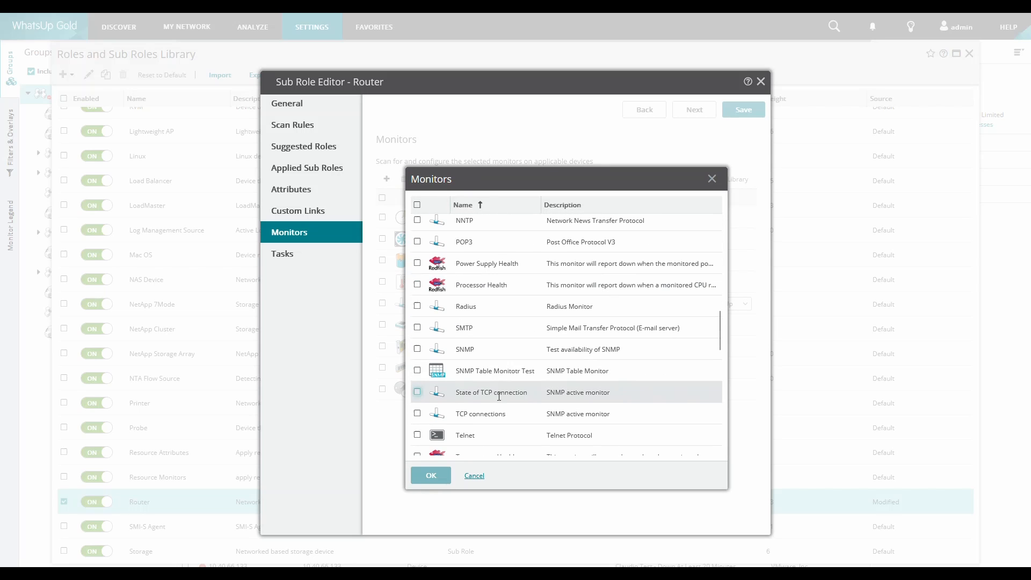
{"action": "left_click", "coordinate": [430, 474]}
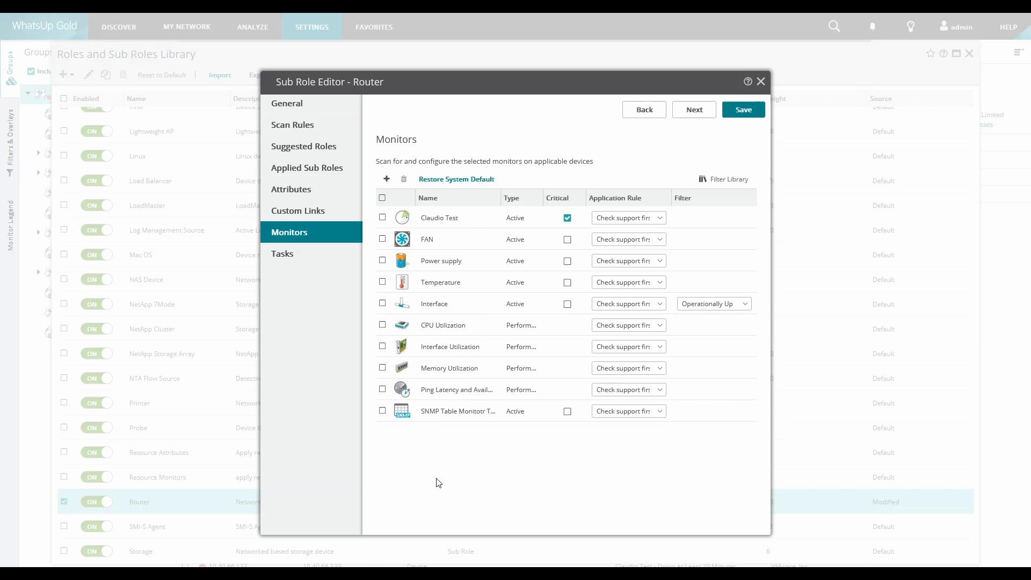
{"action": "left_click", "coordinate": [382, 410]}
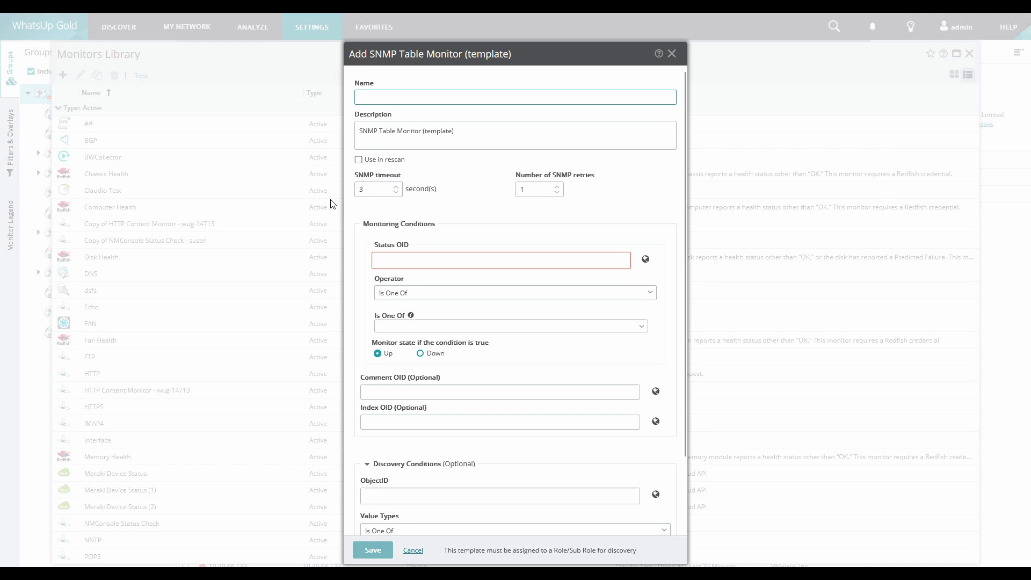
Step: Enter 'SNMP Table Monitor Test' as the template's name
{"action": "type", "text": "SNMP Table Monitor Test"}
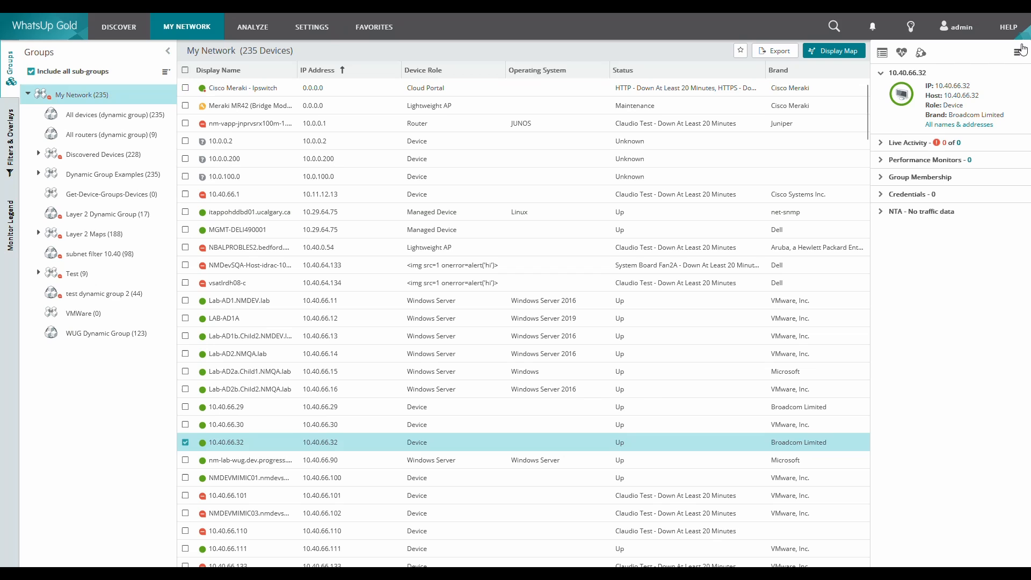
Step: Bring up the Rescan Device Options for device 10.40.66.32
{"action": "left_click", "coordinate": [902, 52]}
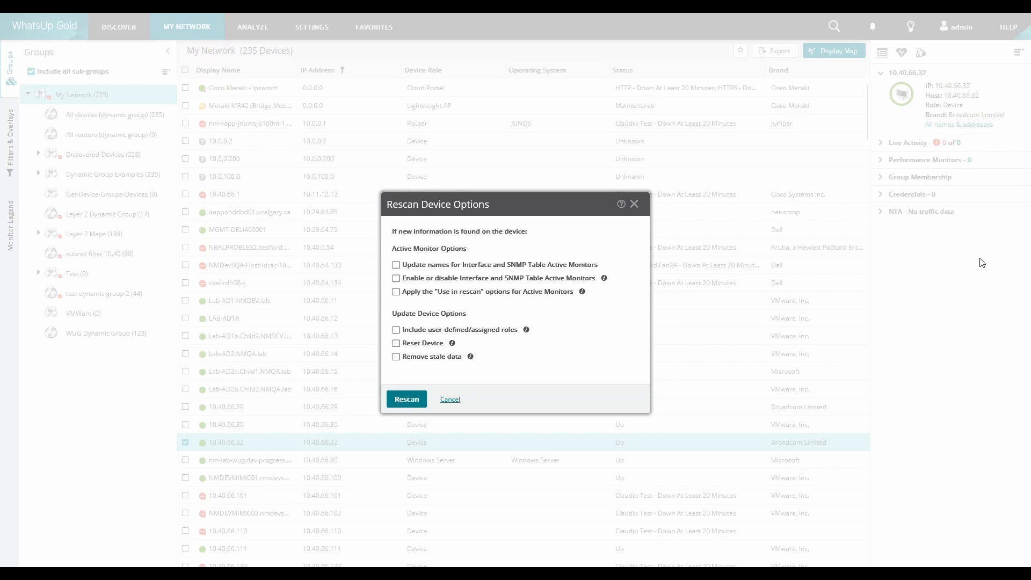
{"action": "left_click", "coordinate": [396, 291]}
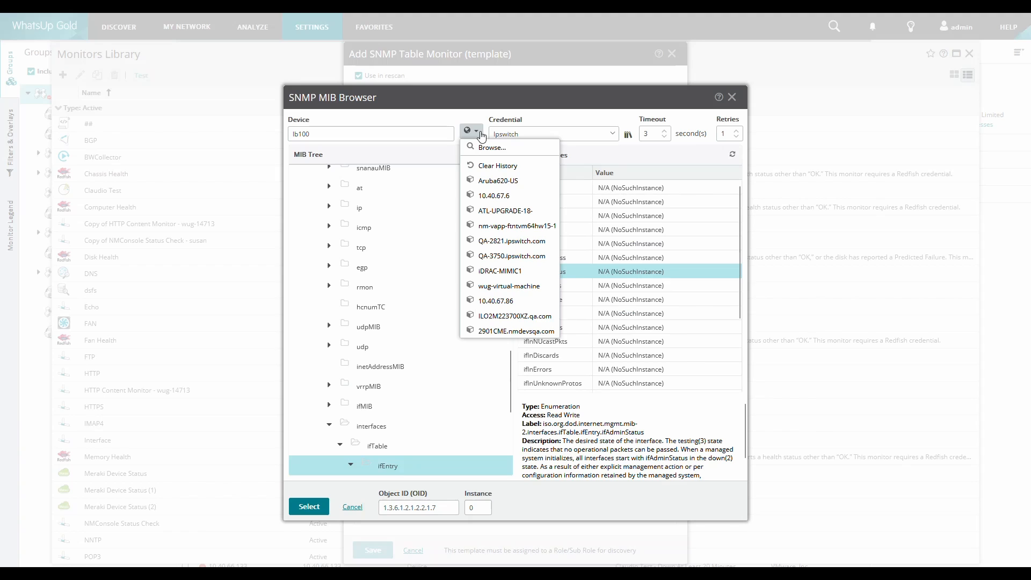
Step: Browse Aruba620-US's ifTable and choose ifOperStatus (1.3.6.1.2.1.2.2.1.8) as Status OID
{"action": "left_click", "coordinate": [498, 181]}
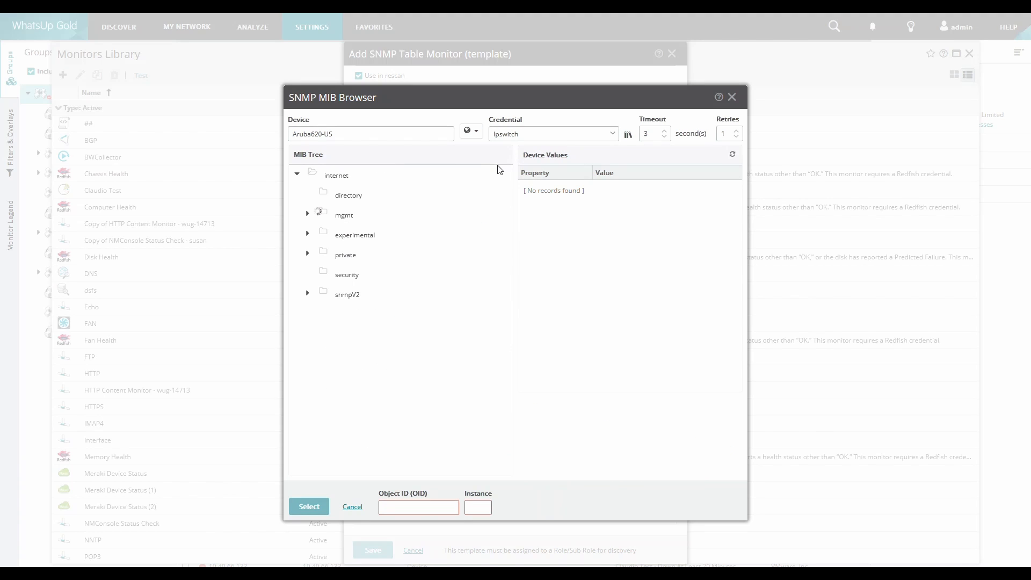
{"action": "left_click", "coordinate": [388, 466]}
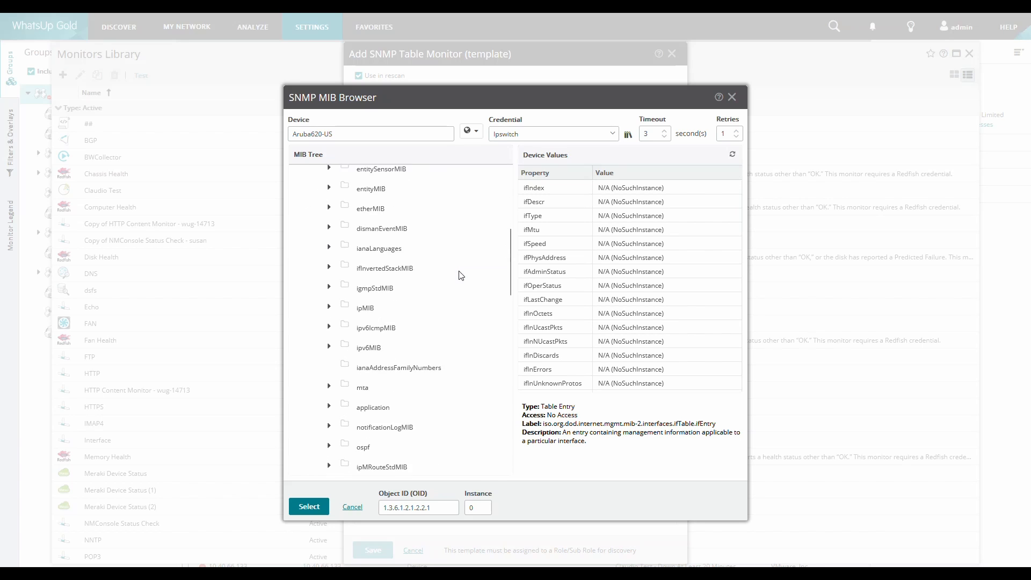
{"action": "left_click", "coordinate": [387, 389]}
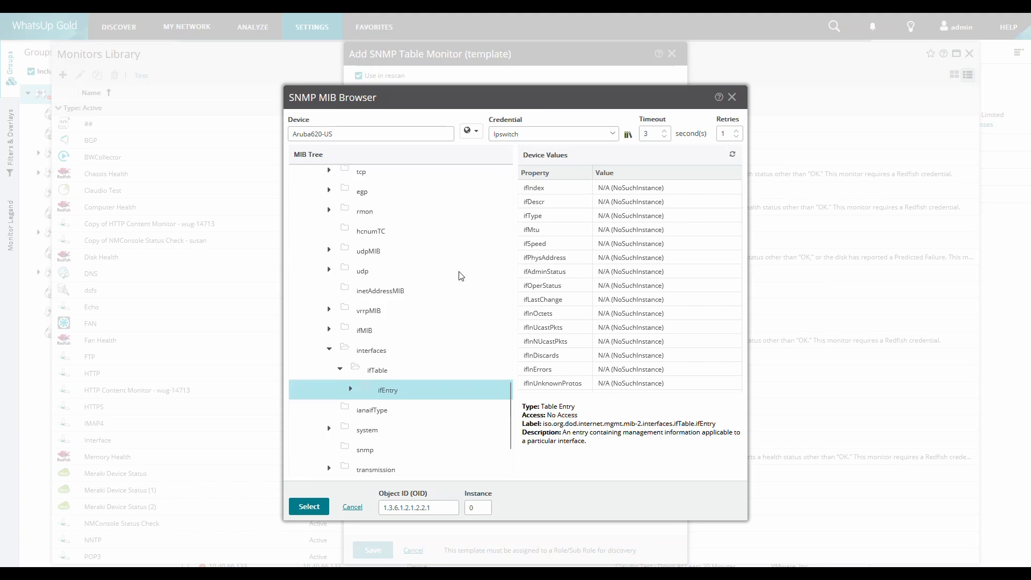
{"action": "scroll", "scroll_direction": "down", "scroll_amount": 3}
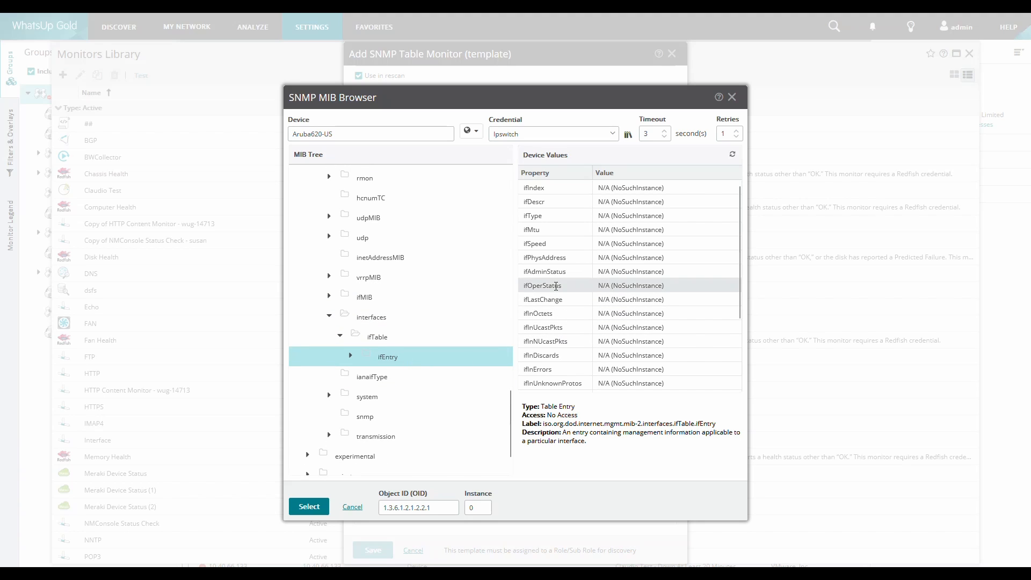
{"action": "left_click", "coordinate": [541, 286]}
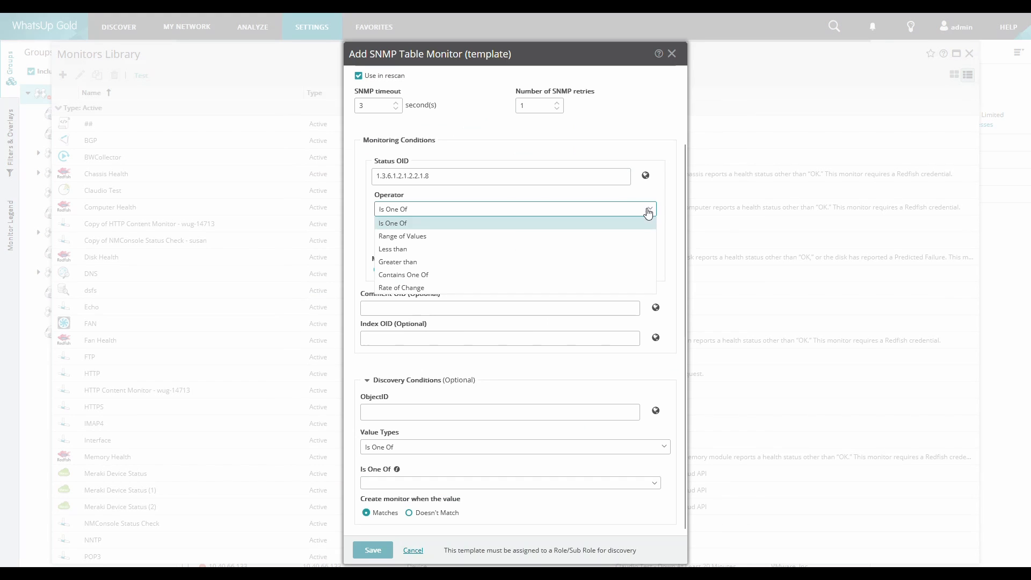
{"action": "mouse_move", "coordinate": [401, 237]}
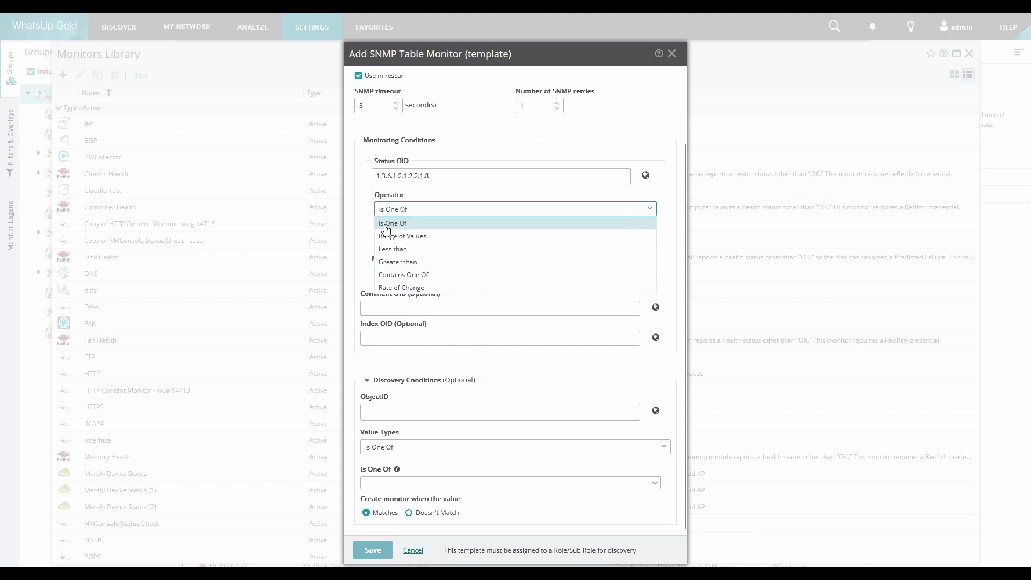
Step: Keep the Is One Of operator and enter status values 1 and 3
{"action": "left_click", "coordinate": [392, 222]}
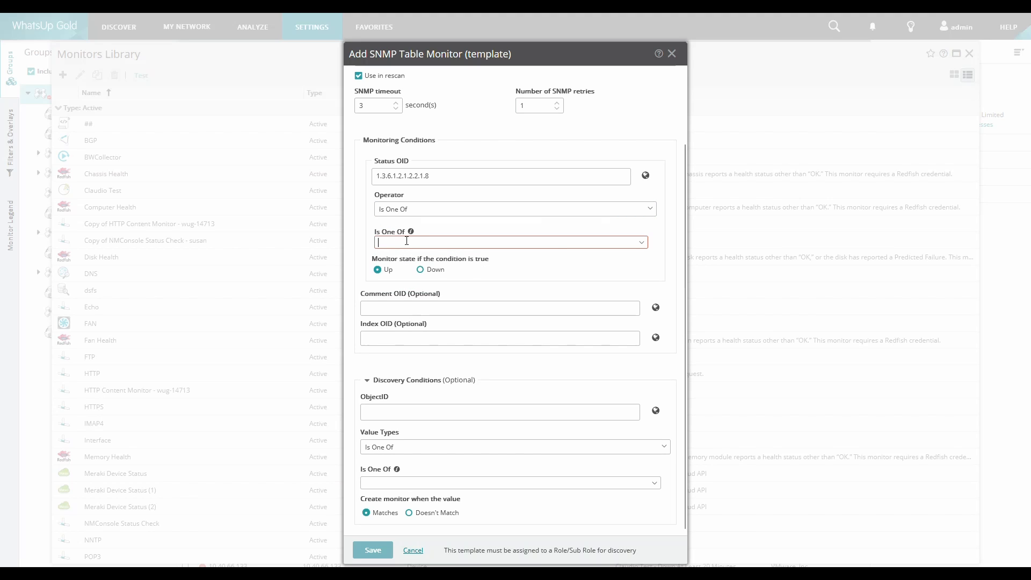
{"action": "type", "text": "1"}
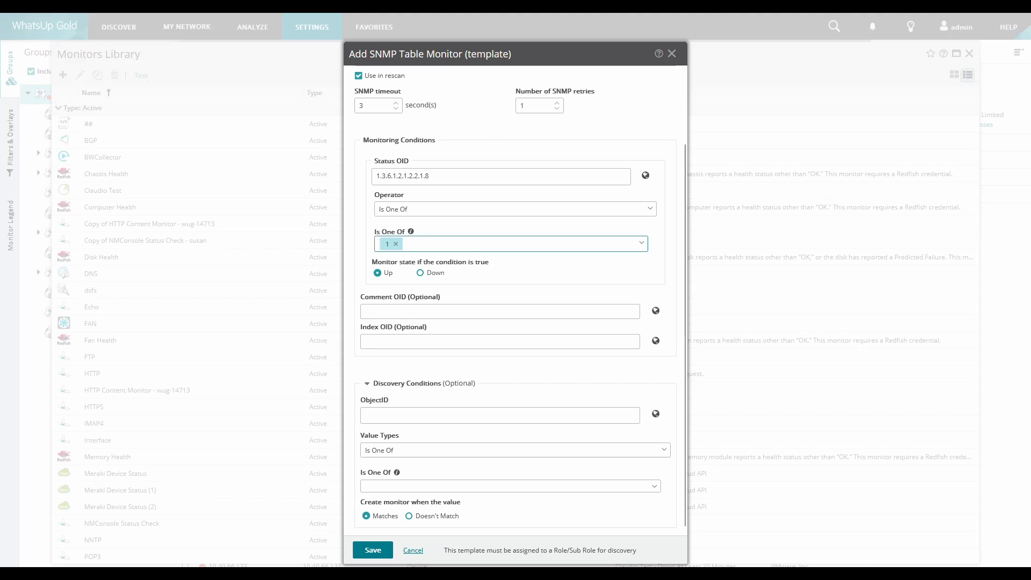
{"action": "type", "text": "3"}
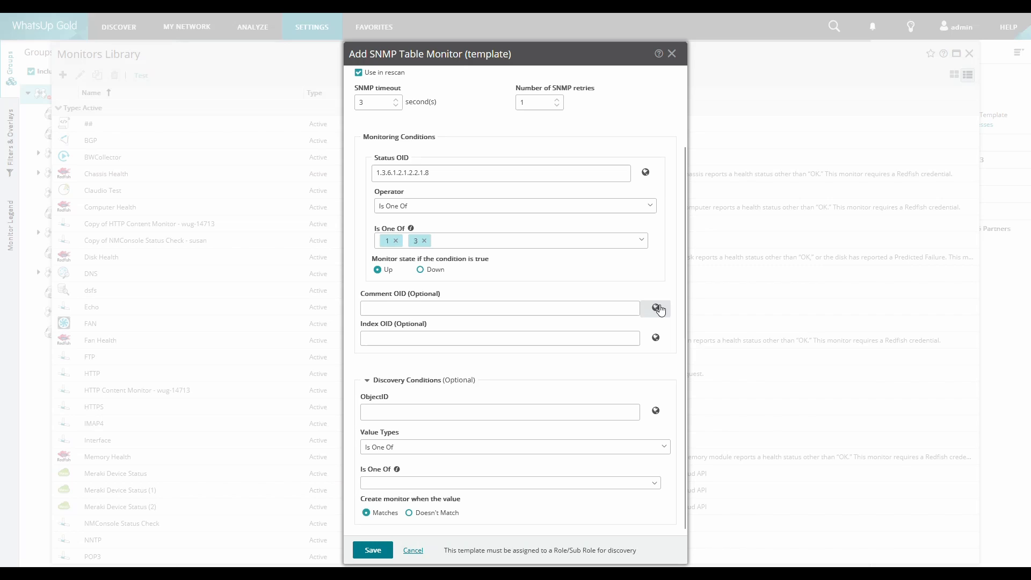
Step: Browse the MIB and select ifDescr (1.3.6.1.2.1.2.2.1.2) for the Comment OID
{"action": "left_click", "coordinate": [655, 309]}
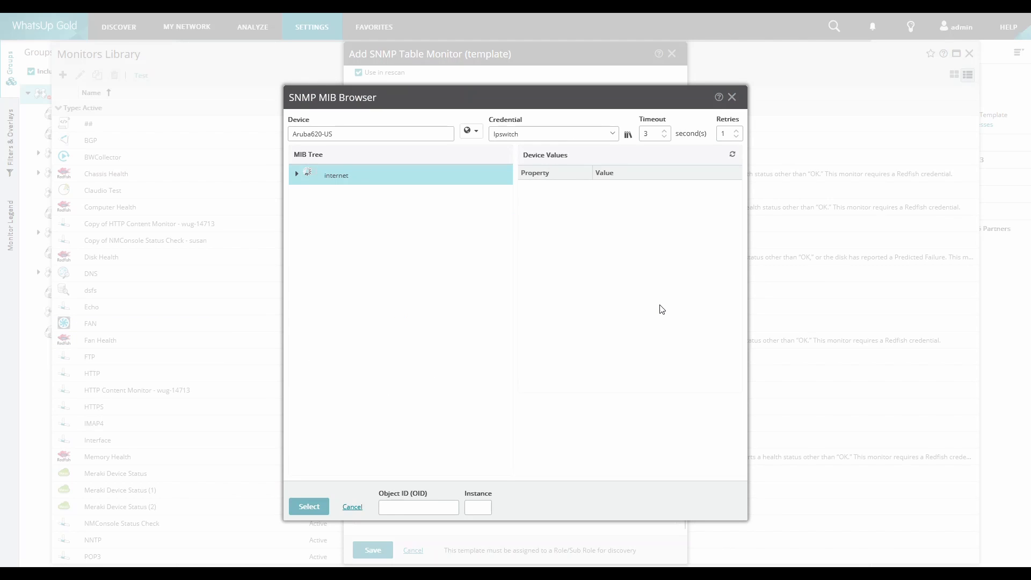
{"action": "left_click", "coordinate": [387, 465]}
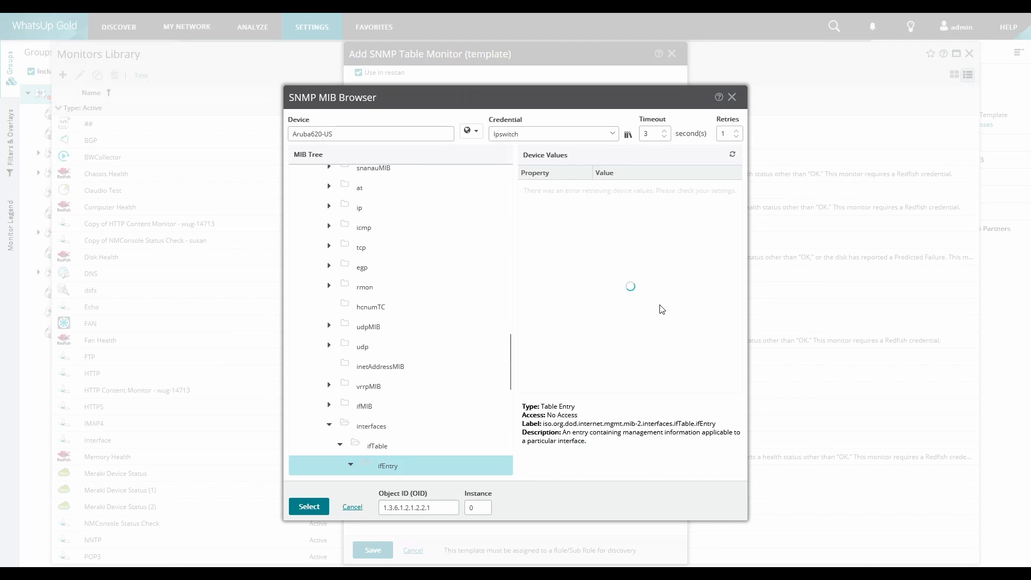
{"action": "left_click", "coordinate": [541, 285]}
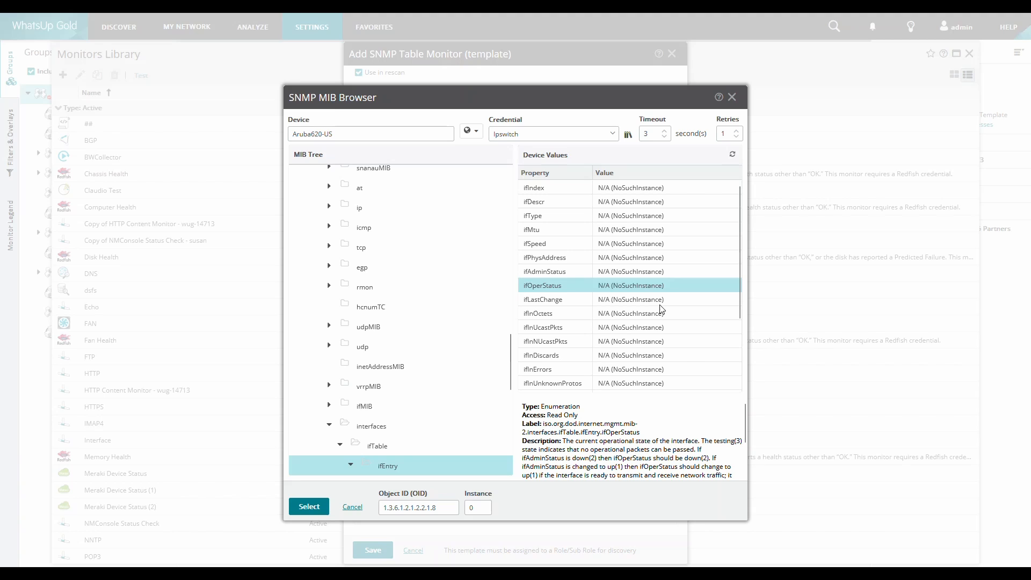
{"action": "left_click", "coordinate": [556, 201]}
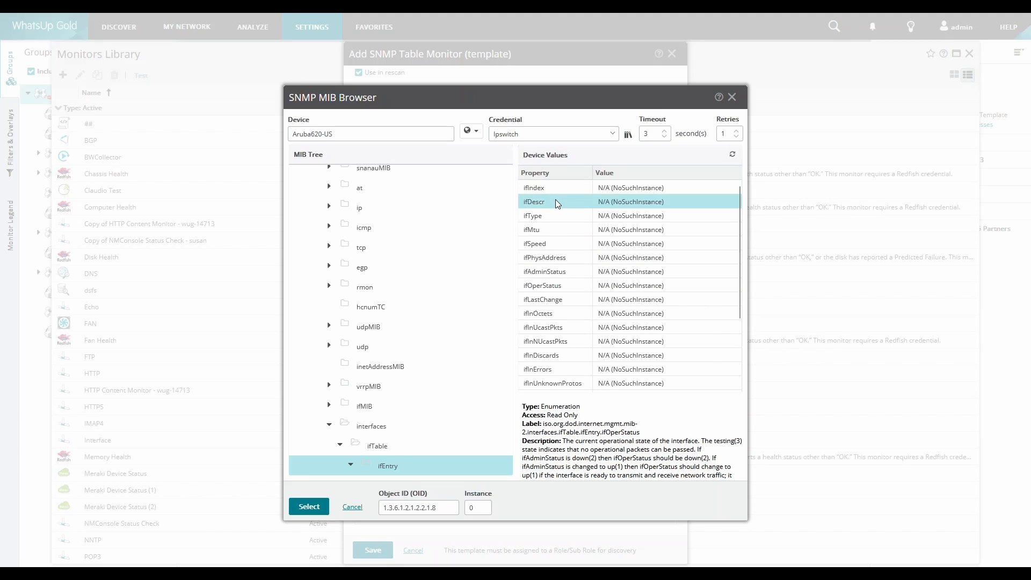
{"action": "left_click", "coordinate": [533, 201]}
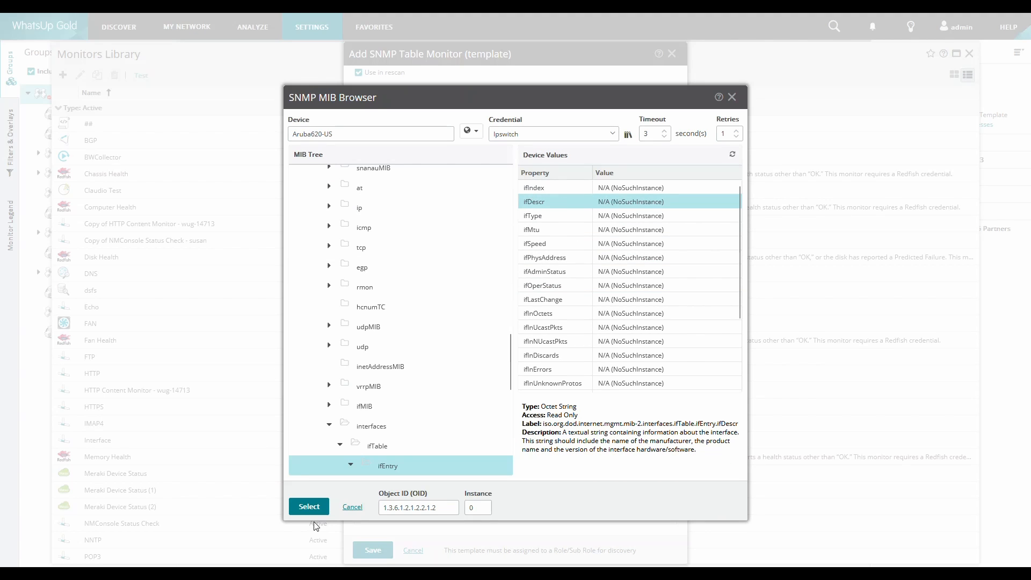
{"action": "left_click", "coordinate": [309, 506]}
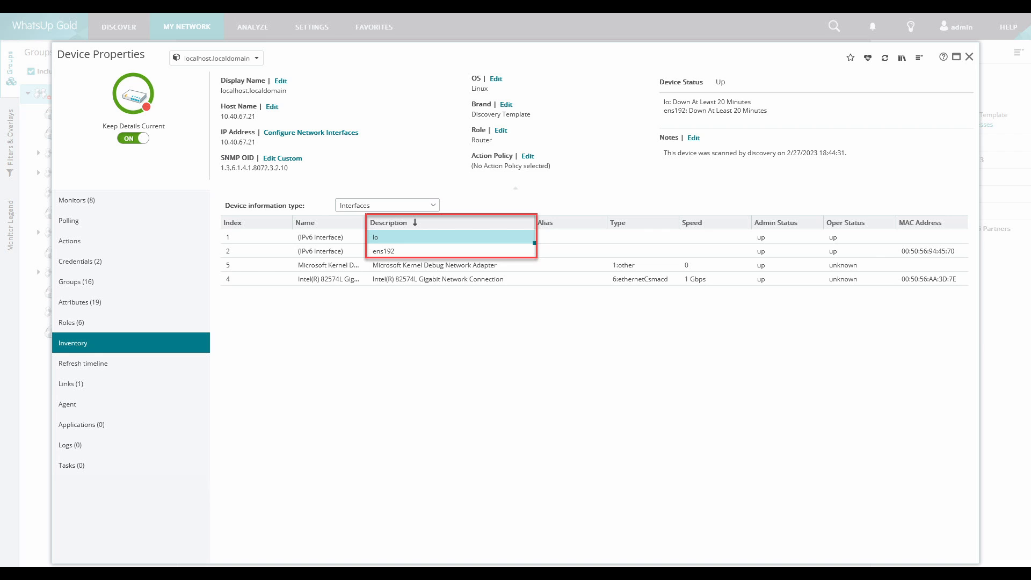
Step: Close the Device Properties inventory view to get back to the template form
{"action": "left_click", "coordinate": [76, 199]}
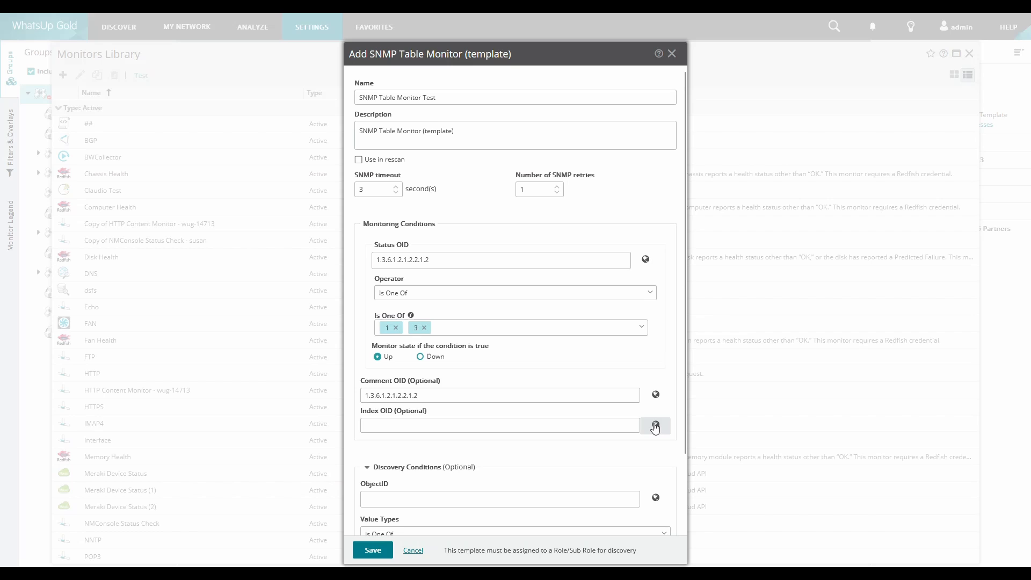
Step: Select ifIndex (1.3.6.1.2.1.2.2.1.1) from the ifEntry MIB branch as Index OID
{"action": "left_click", "coordinate": [654, 425]}
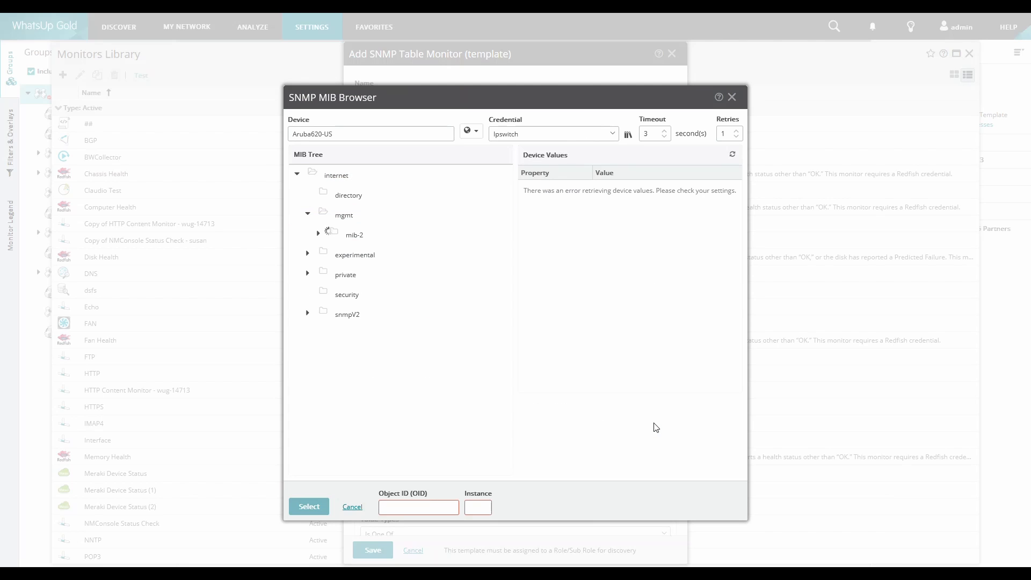
{"action": "left_click", "coordinate": [387, 465]}
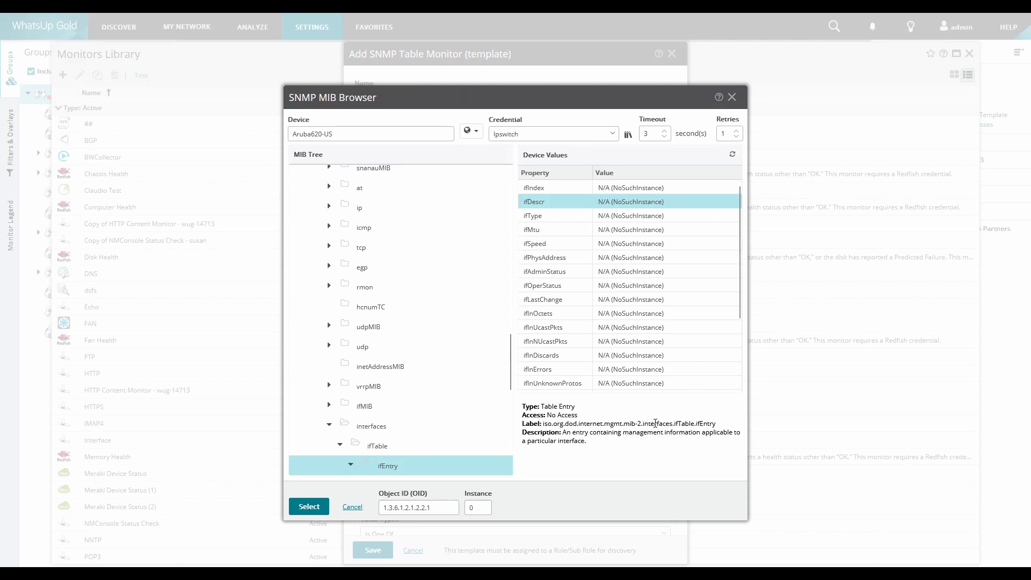
{"action": "left_click", "coordinate": [533, 188]}
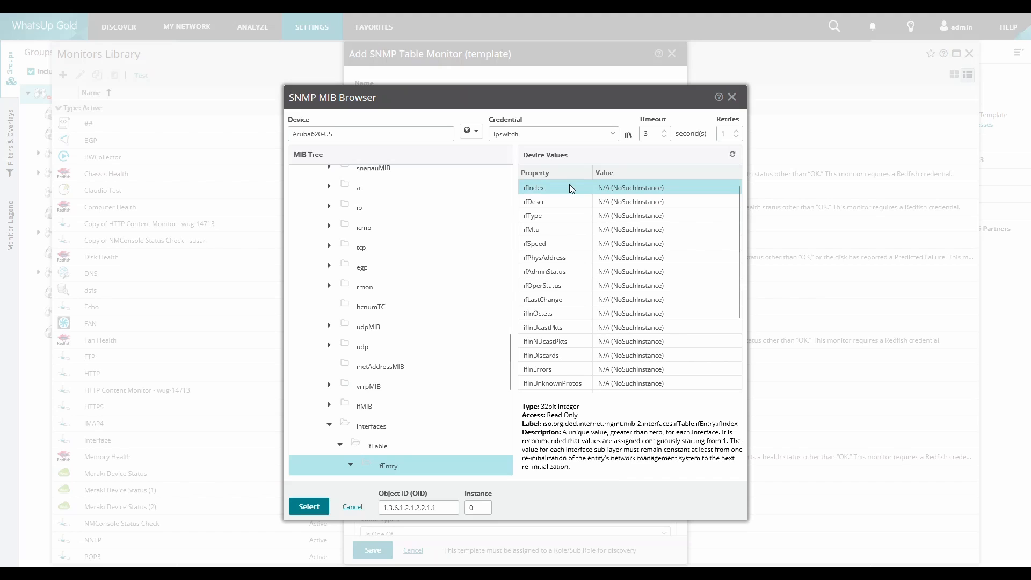
{"action": "left_click", "coordinate": [309, 506]}
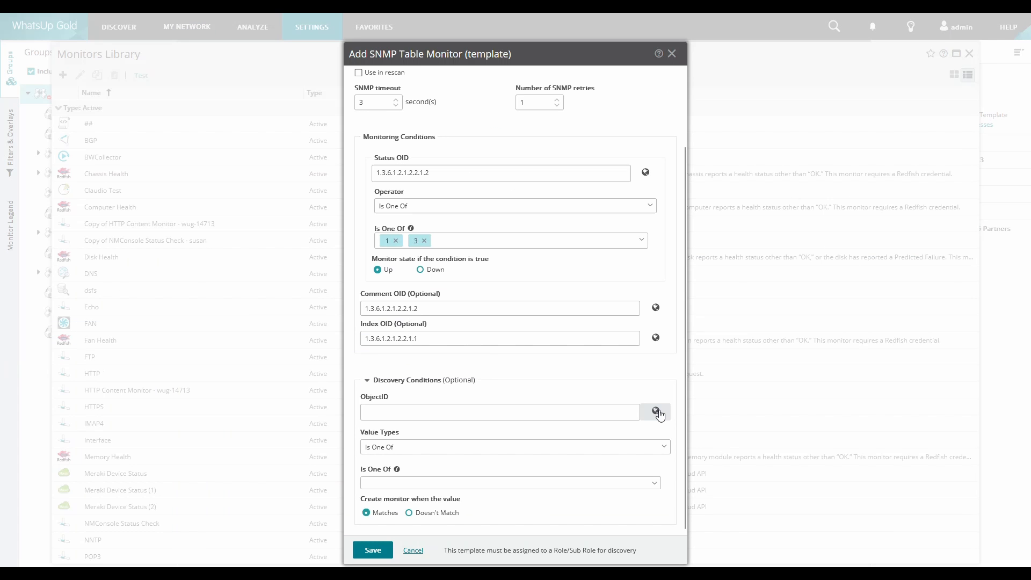
Step: Set the Discovery ObjectID to ifAdminStatus (1.3.6.1.2.1.2.2.1.7) through the MIB Browser
{"action": "left_click", "coordinate": [655, 413]}
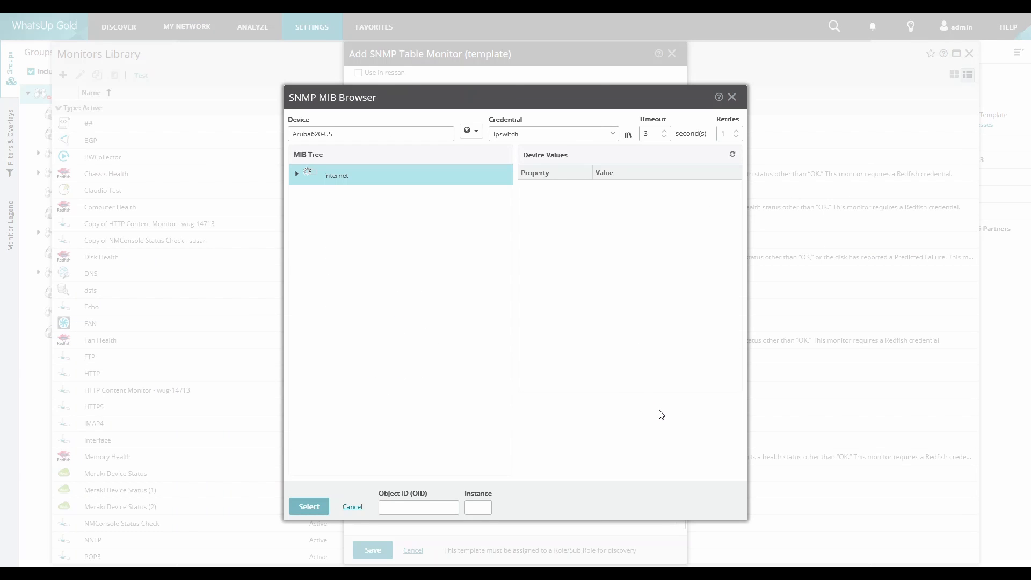
{"action": "left_click", "coordinate": [296, 175]}
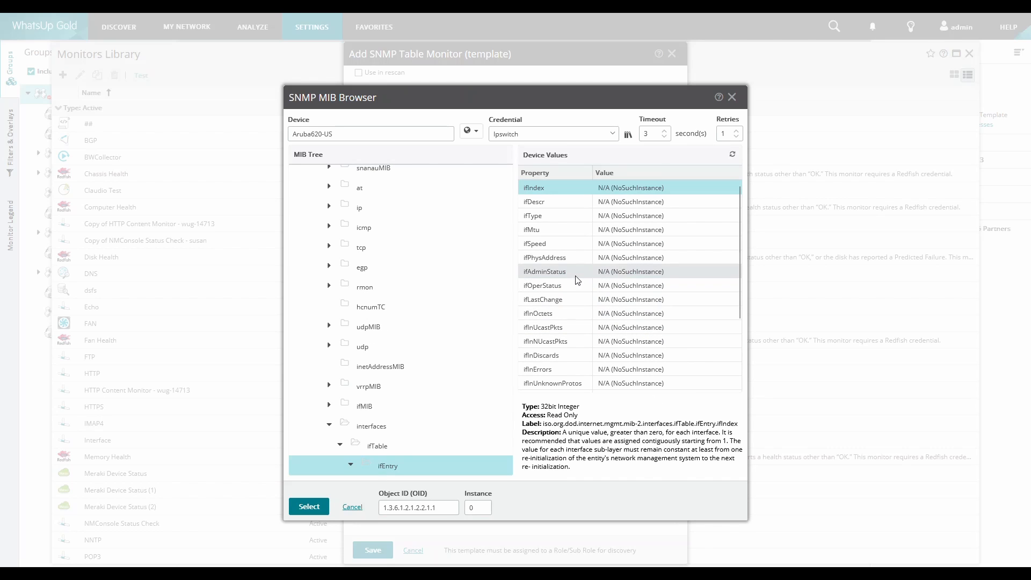
{"action": "left_click", "coordinate": [544, 271]}
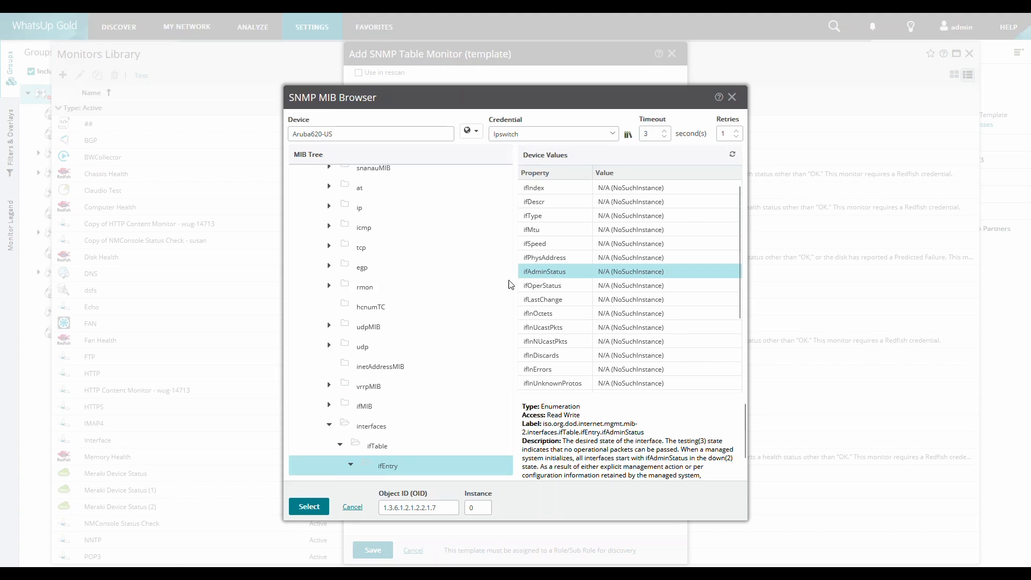
{"action": "left_click", "coordinate": [308, 507]}
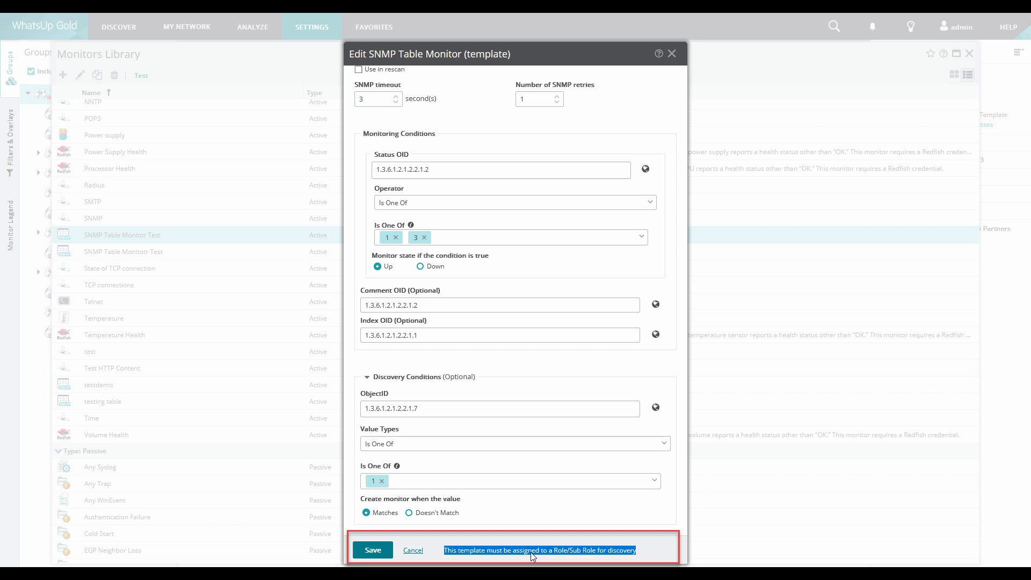
Step: Save the table monitor template and list the monitor library to add to the WLC role
{"action": "left_click", "coordinate": [539, 551]}
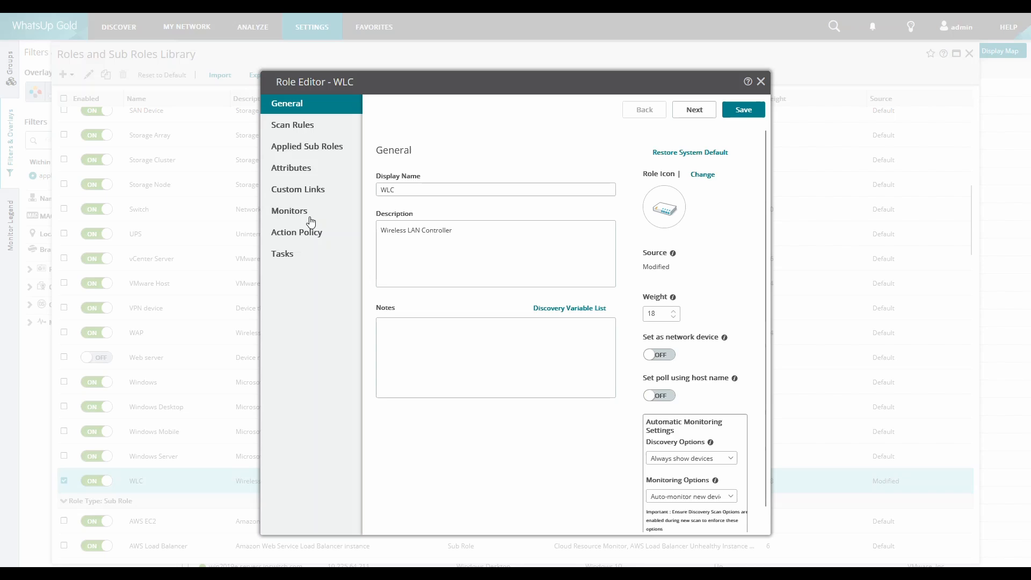
{"action": "left_click", "coordinate": [290, 211]}
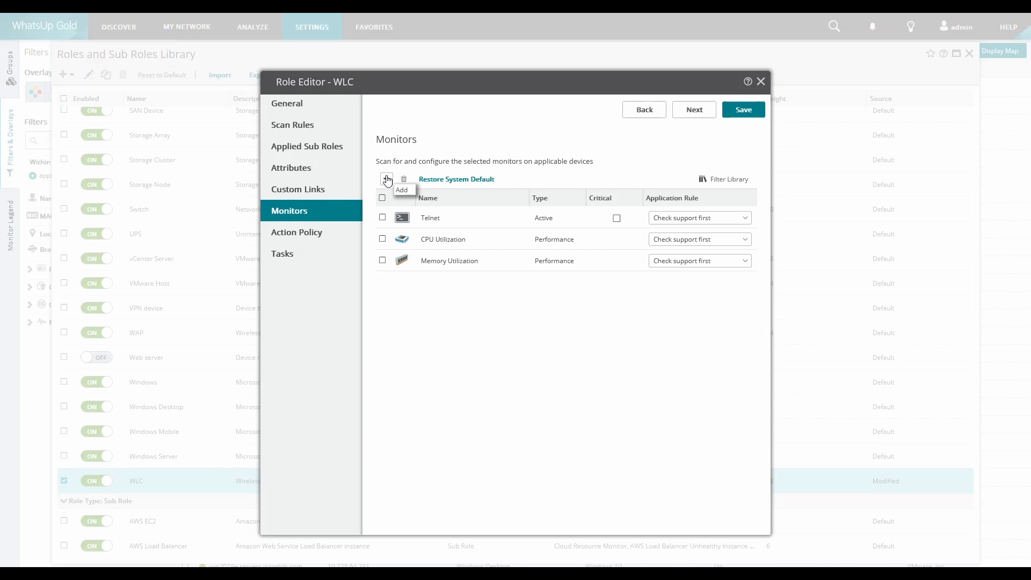
{"action": "left_click", "coordinate": [387, 179]}
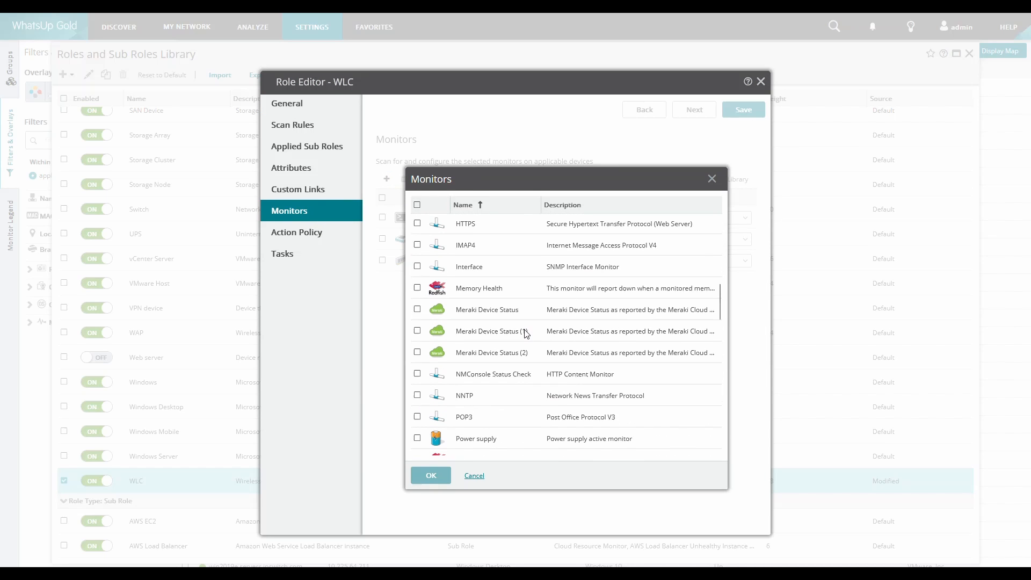
{"action": "scroll", "scroll_direction": "down", "scroll_amount": 3}
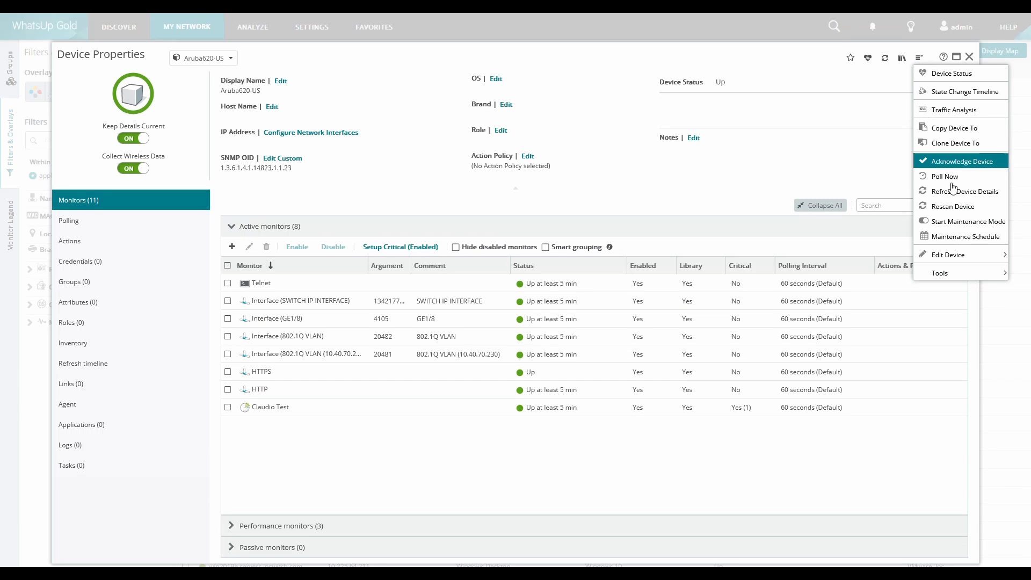
Step: Rescan Aruba620-US and refresh to show its per-interface SNMP Table Monitor Test monitors
{"action": "left_click", "coordinate": [952, 205]}
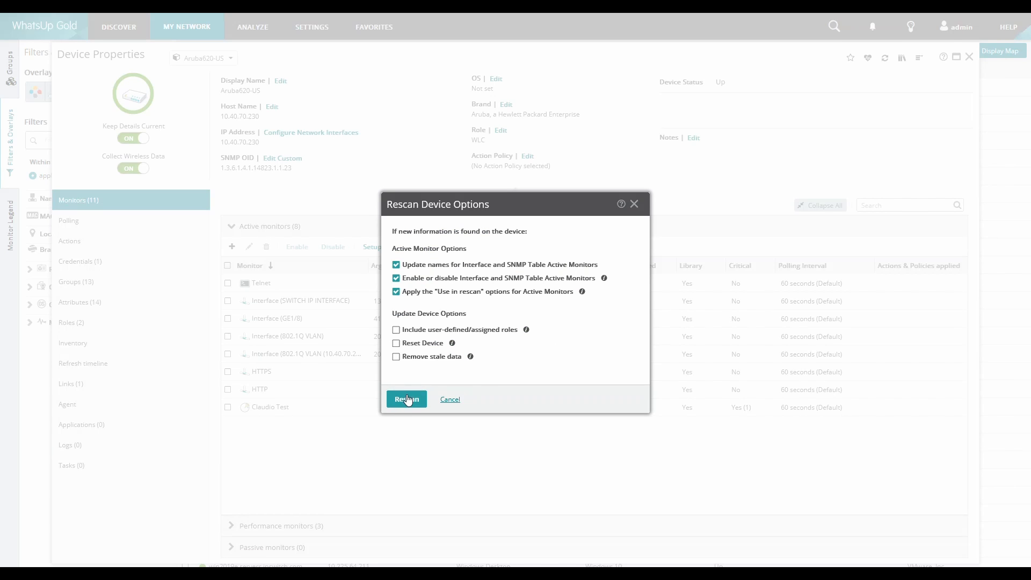
{"action": "left_click", "coordinate": [406, 398]}
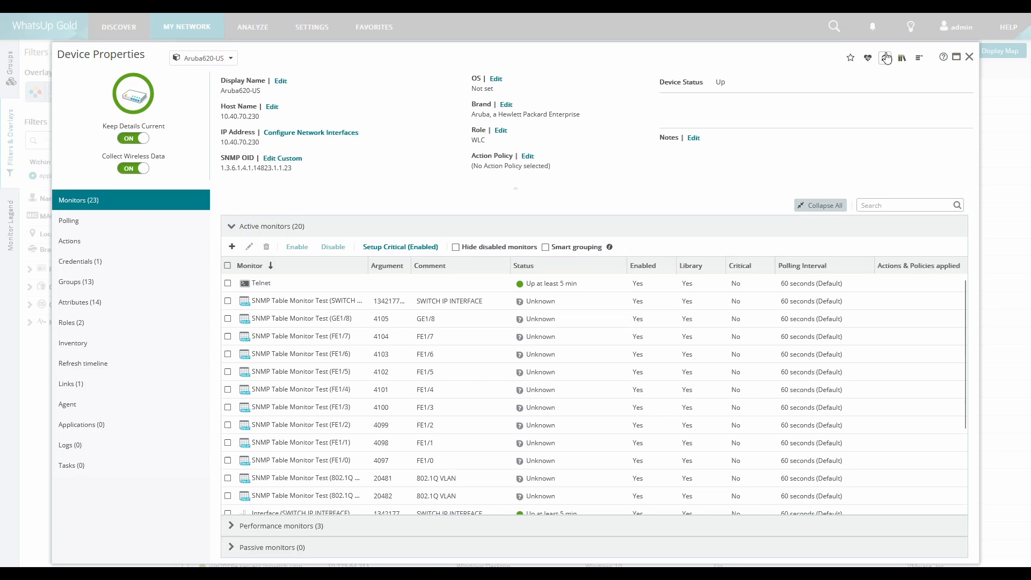
{"action": "left_click", "coordinate": [885, 58]}
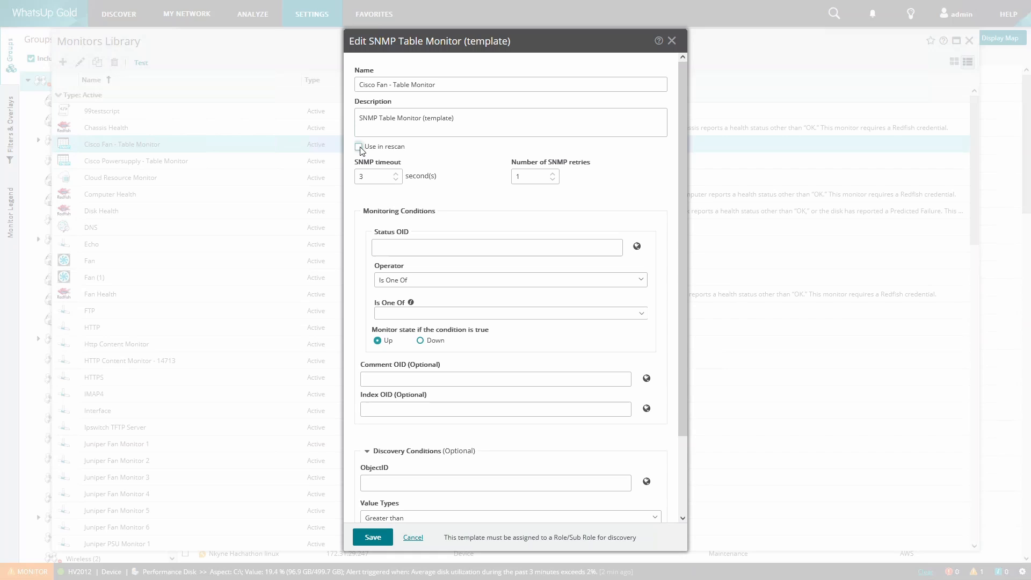
Step: Enable Cisco Fan template for rescans and set OIDs to ciscoEnvMonFanState (1.3.6.1.4.1.9.9.13.1.4.1.3)
{"action": "left_click", "coordinate": [359, 146]}
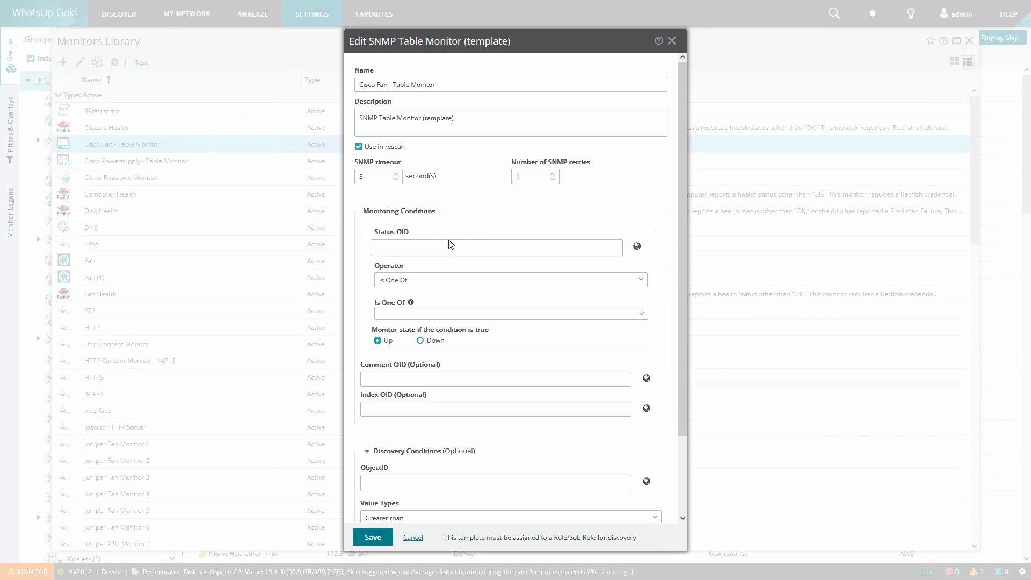
{"action": "left_click", "coordinate": [496, 247]}
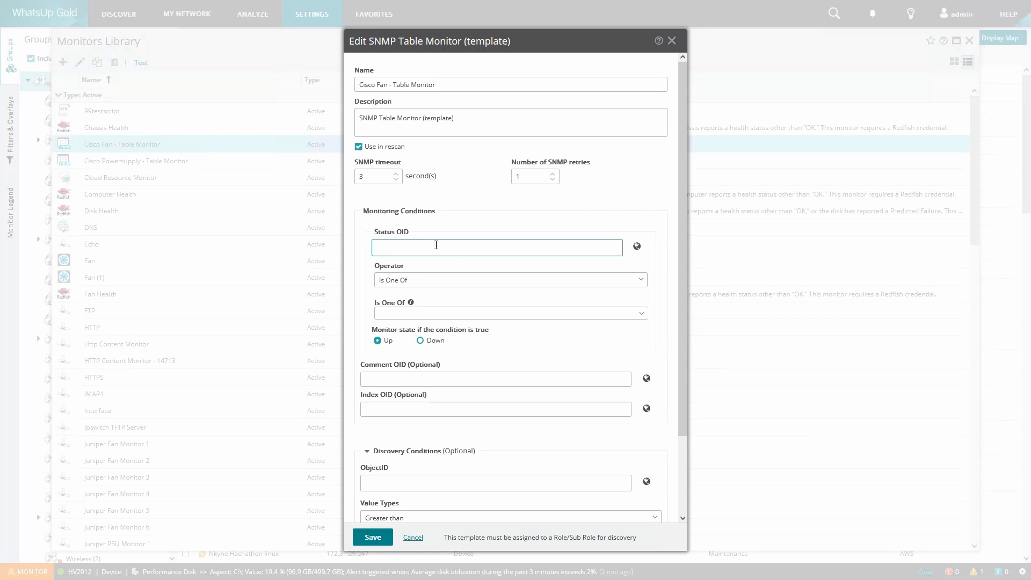
{"action": "type", "text": "1.3.6.1.4.1.9.9.13.1.4.1.3"}
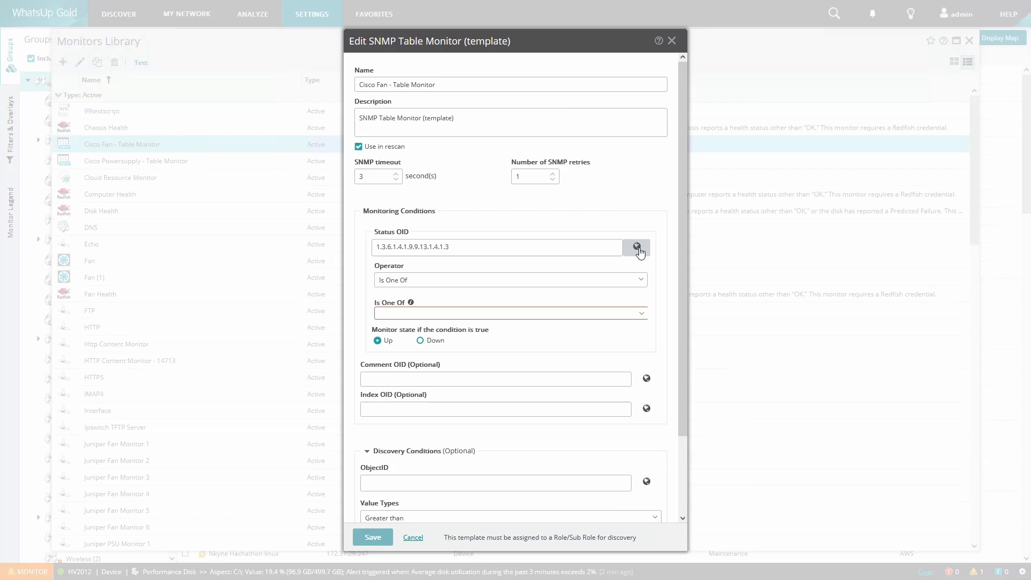
{"action": "left_click", "coordinate": [635, 246]}
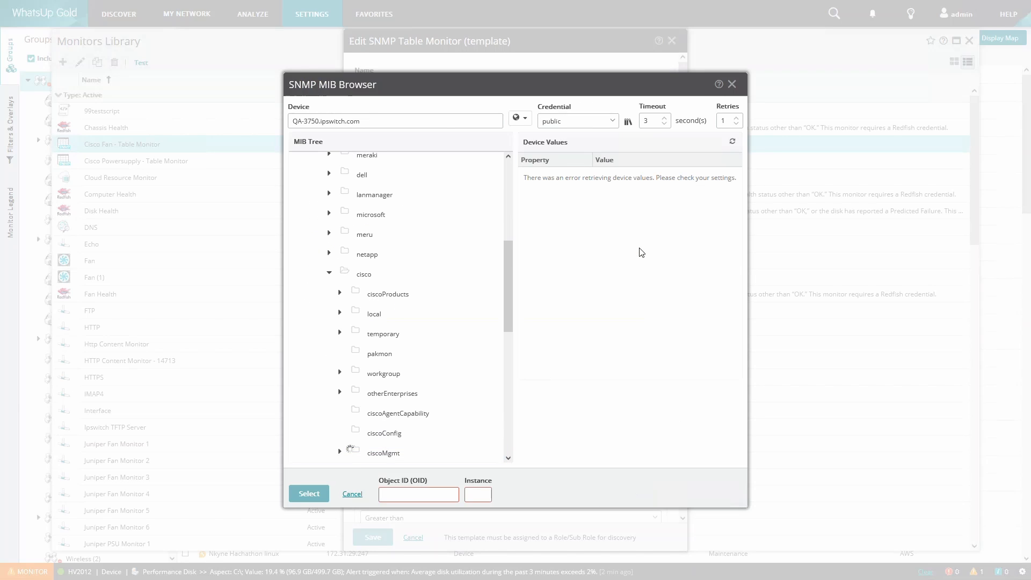
{"action": "left_click", "coordinate": [428, 383]}
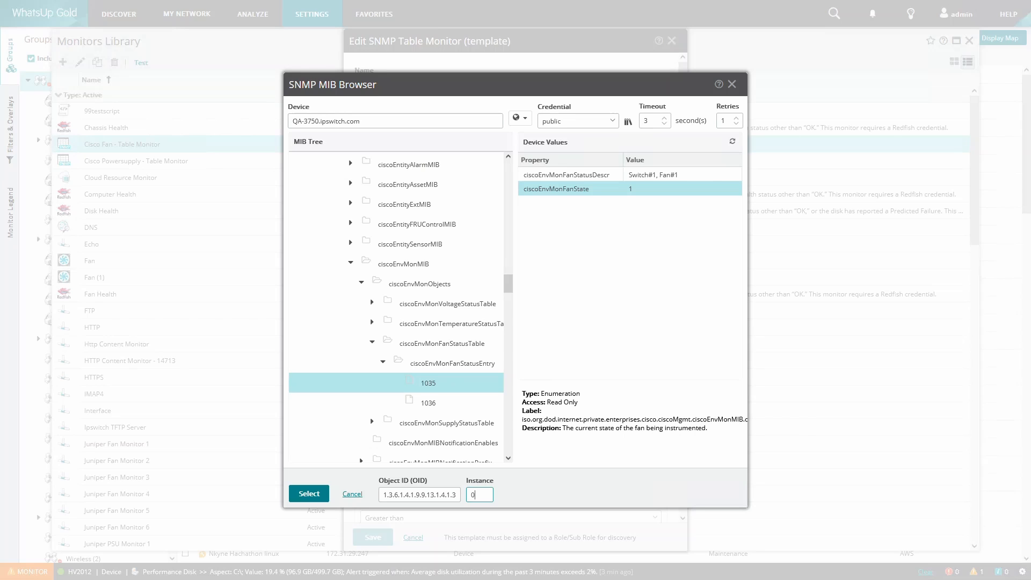
{"action": "left_click", "coordinate": [308, 493]}
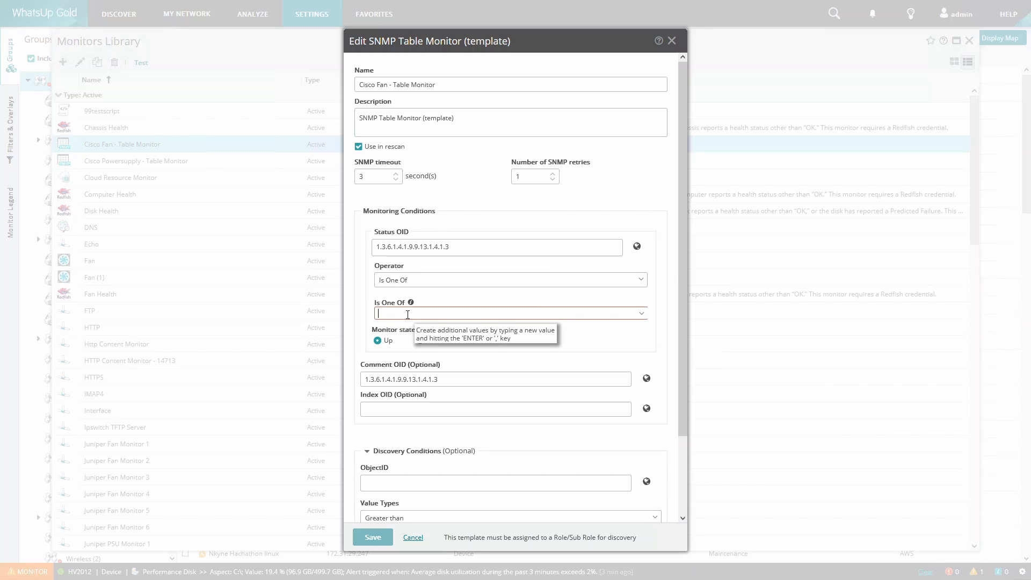
Step: Add 1 to Is One Of and set Comment OID to ciscoEnvMonFanStatusDescr
{"action": "type", "text": "1"}
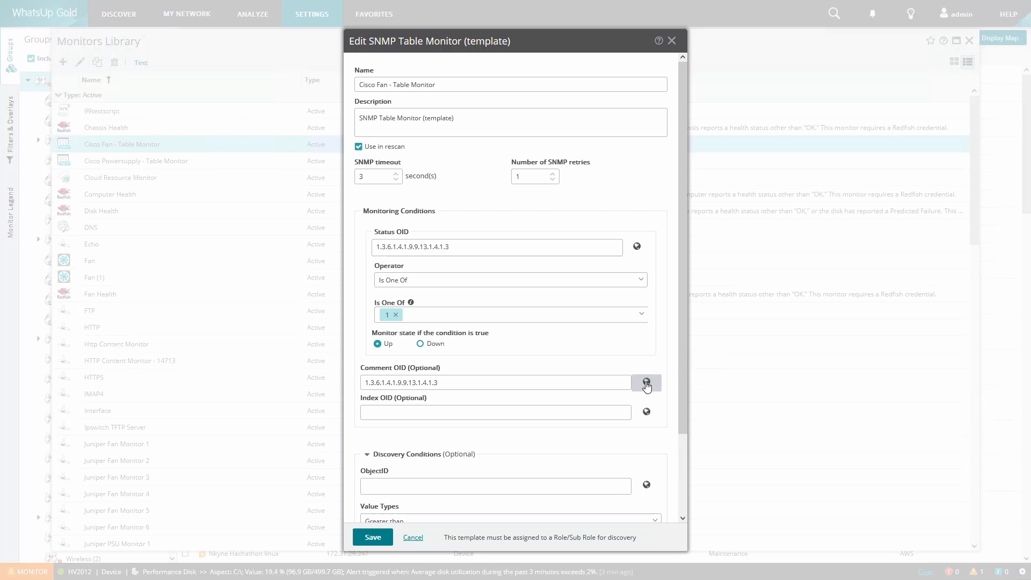
{"action": "left_click", "coordinate": [645, 383]}
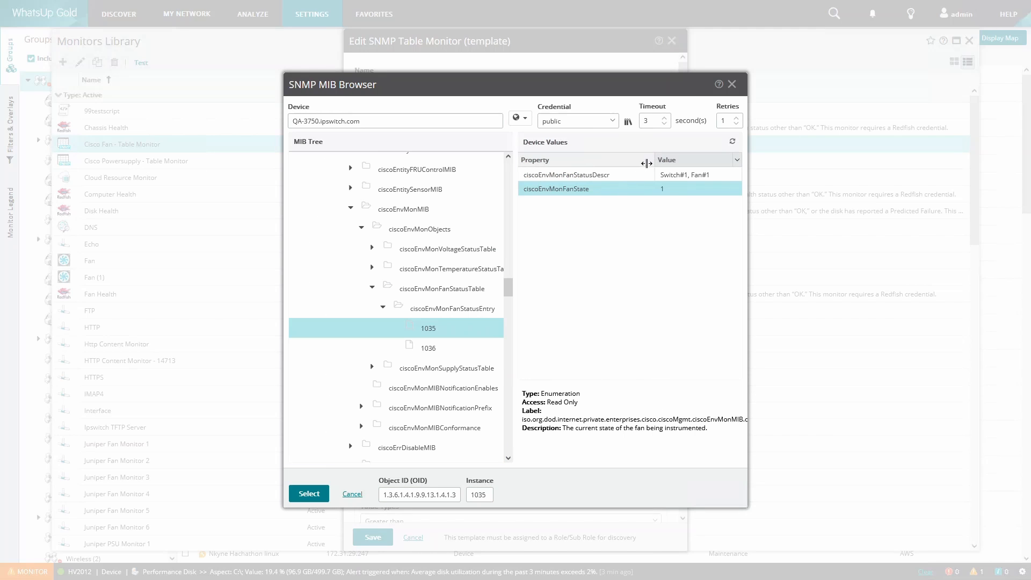
{"action": "left_click", "coordinate": [567, 174]}
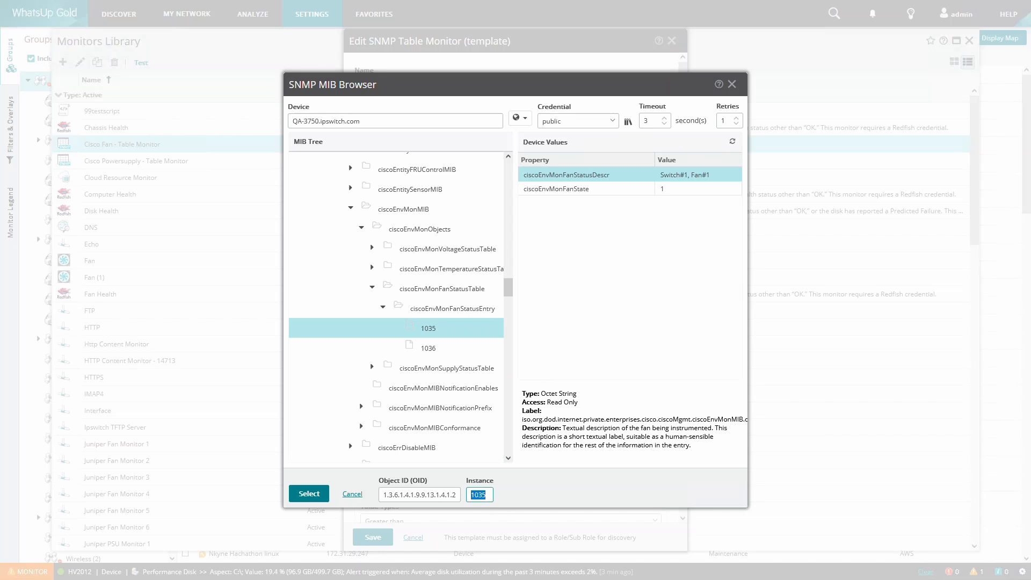
{"action": "left_click", "coordinate": [308, 493]}
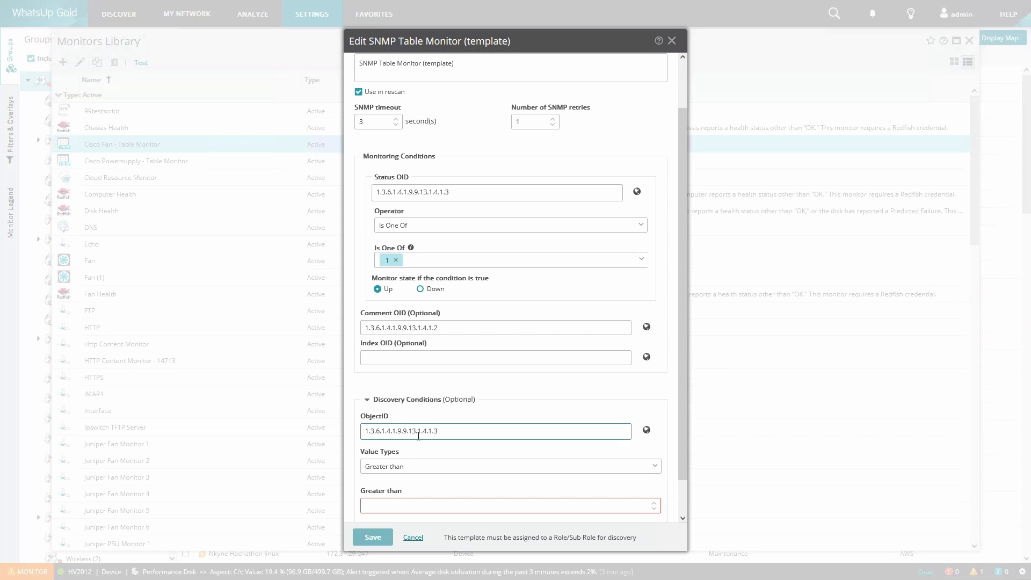
Step: Make the fan discovery condition require the fan state value to be greater than 0
{"action": "left_click", "coordinate": [510, 465]}
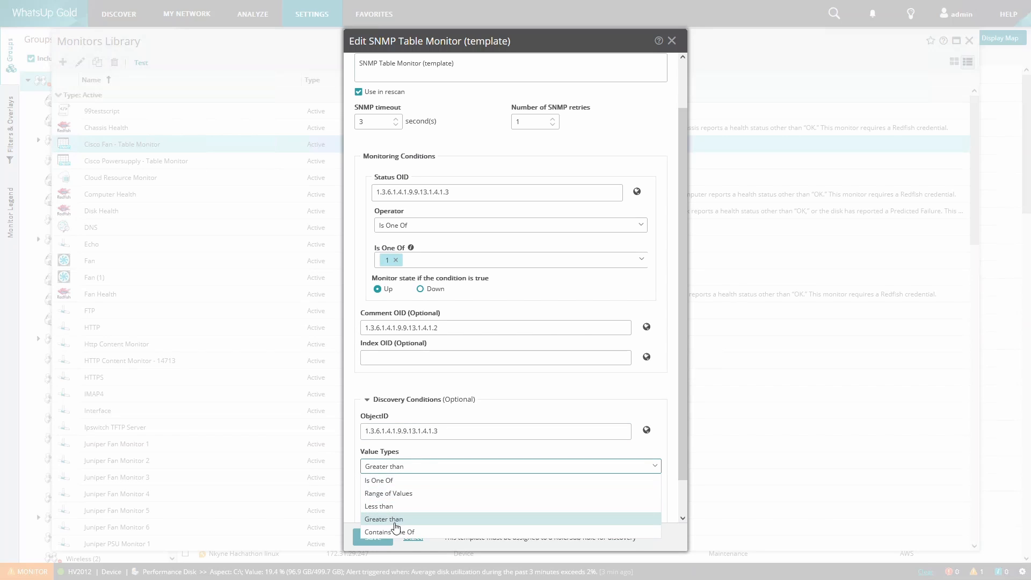
{"action": "left_click", "coordinate": [383, 518]}
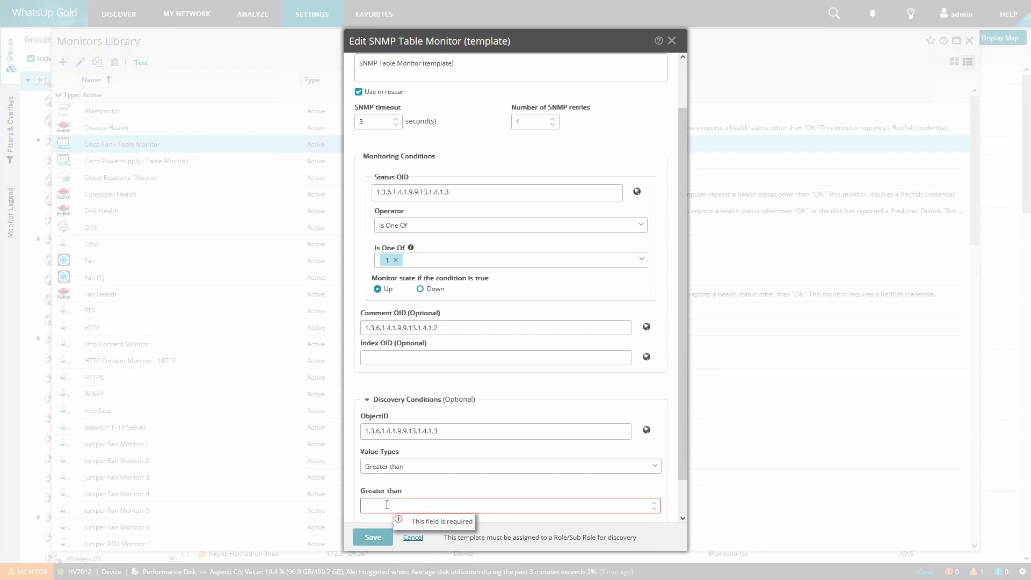
{"action": "type", "text": "0"}
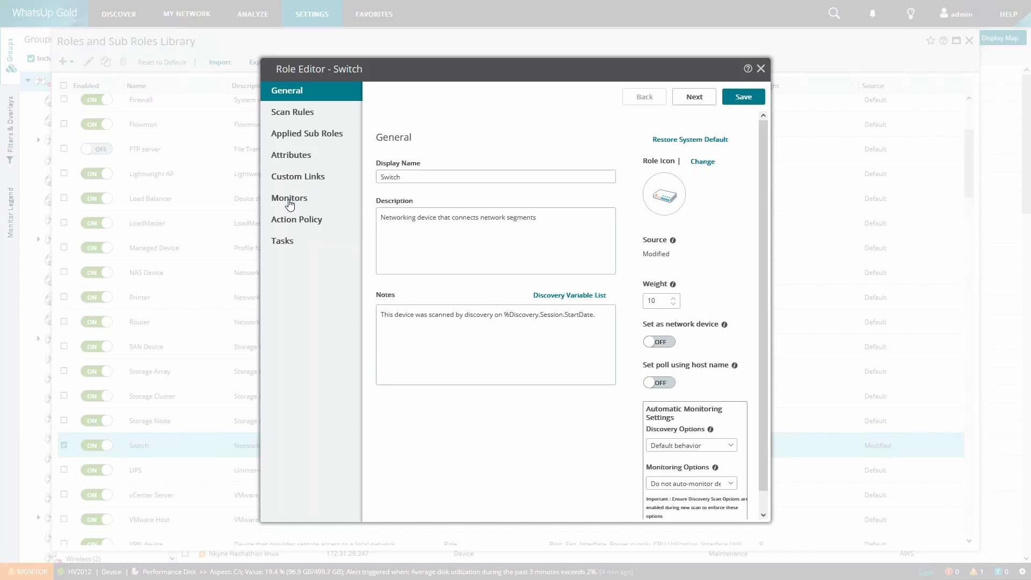
Step: Assign the Cisco Fan and Cisco Powersupply table monitors to the Switch role and save
{"action": "left_click", "coordinate": [289, 197]}
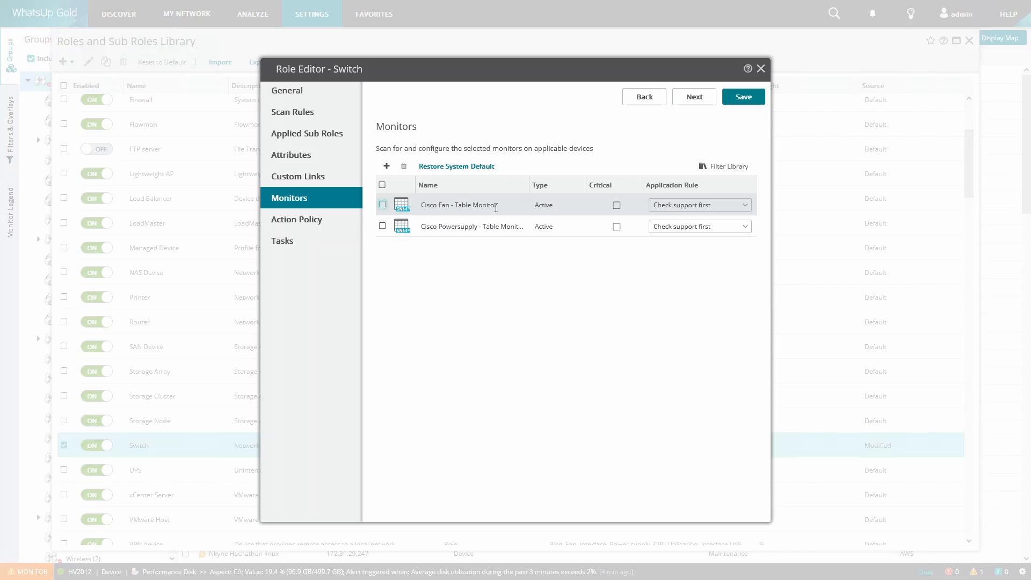
{"action": "left_click", "coordinate": [382, 226]}
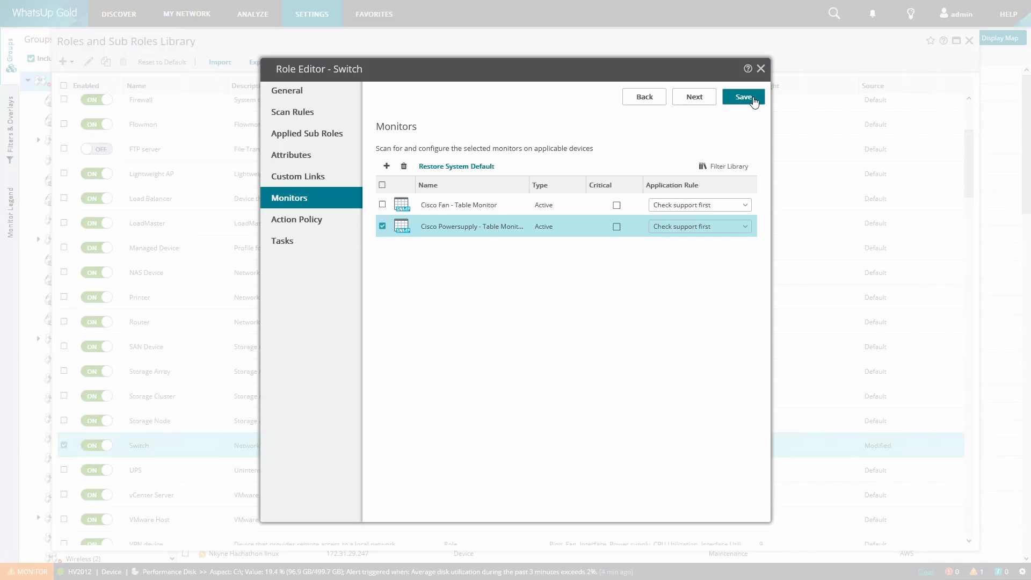
{"action": "left_click", "coordinate": [742, 97]}
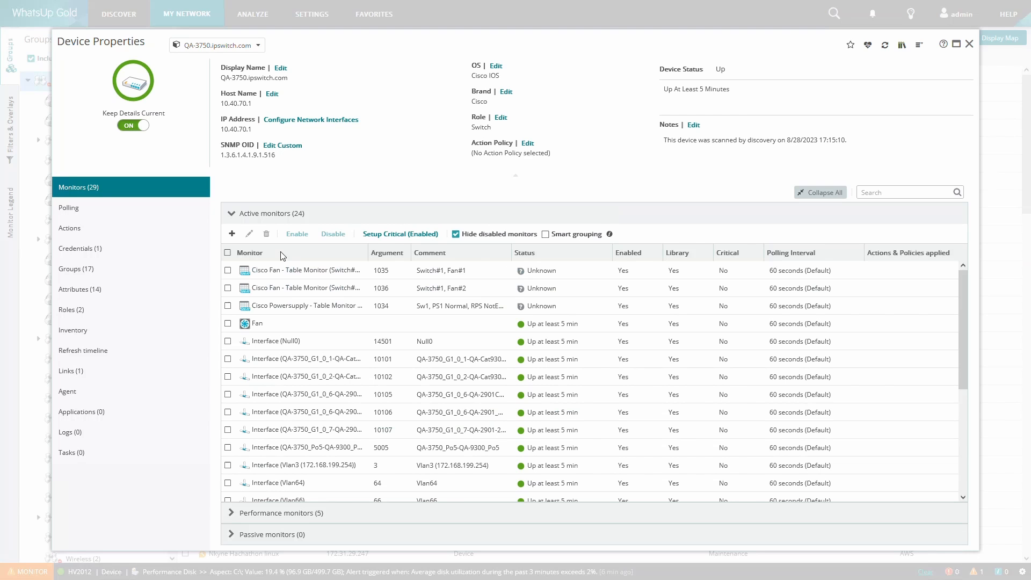
Step: Select the first Cisco Fan table monitor in QA-3750.ipswitch.com's active monitors list
{"action": "left_click", "coordinate": [228, 270]}
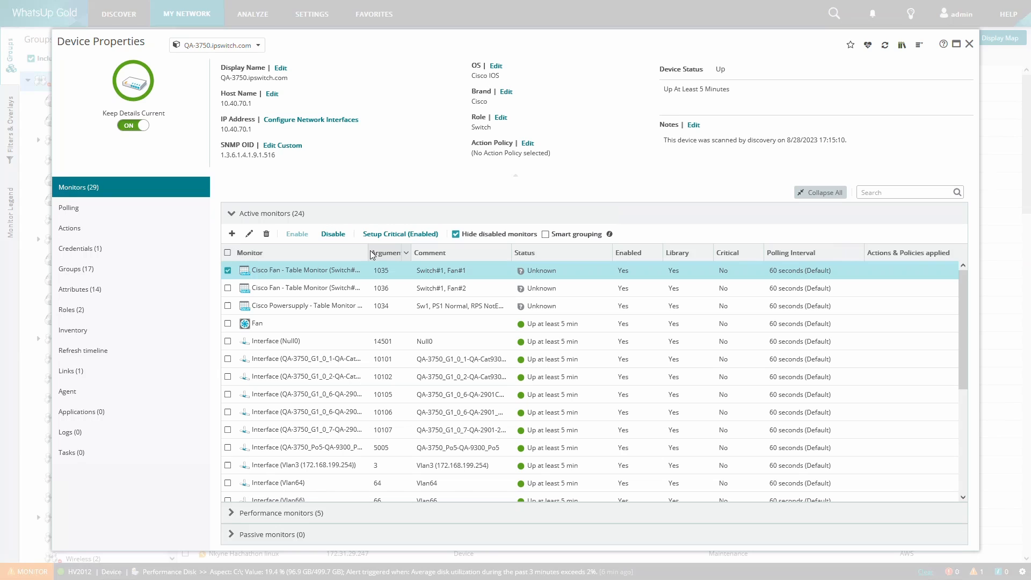